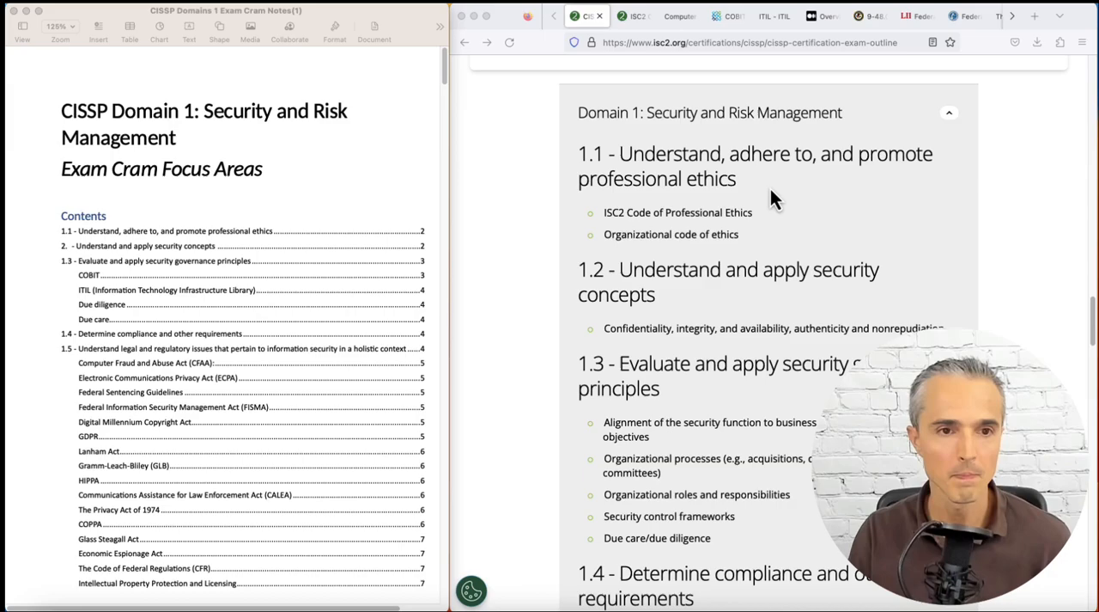
# Scroll down the ISC2 Code of Ethics page through the preamble and four canons
pyautogui.scroll(-3)
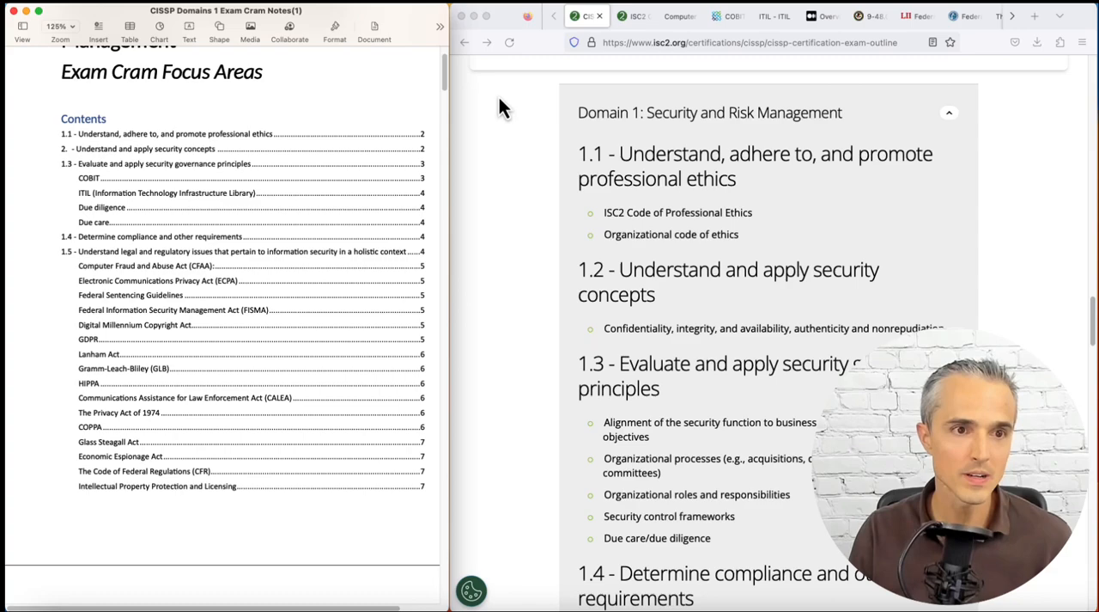
pyautogui.moveTo(627, 137)
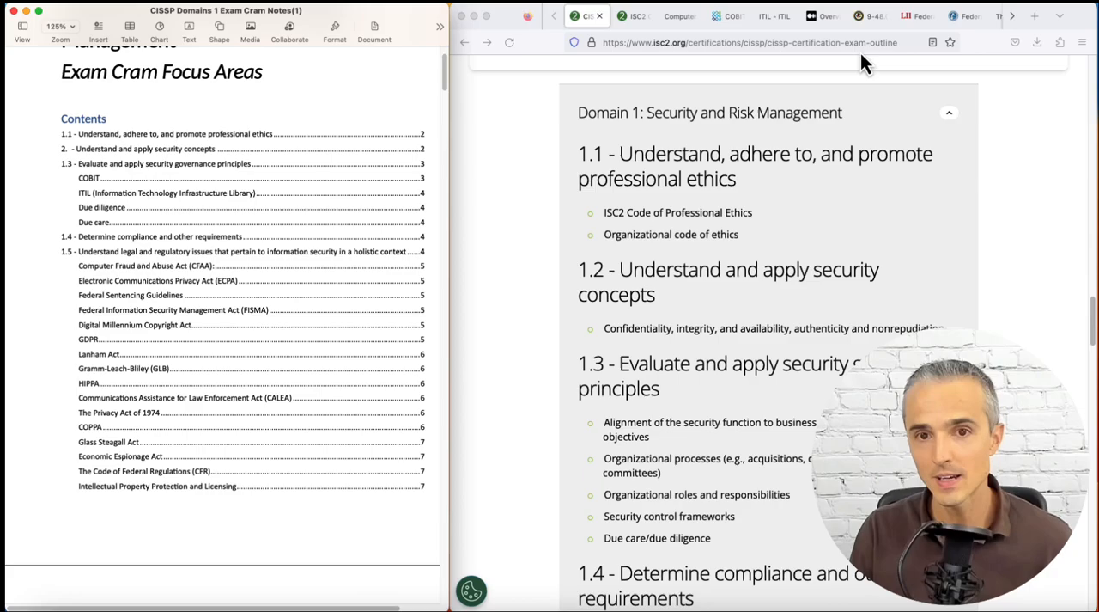
pyautogui.scroll(-3)
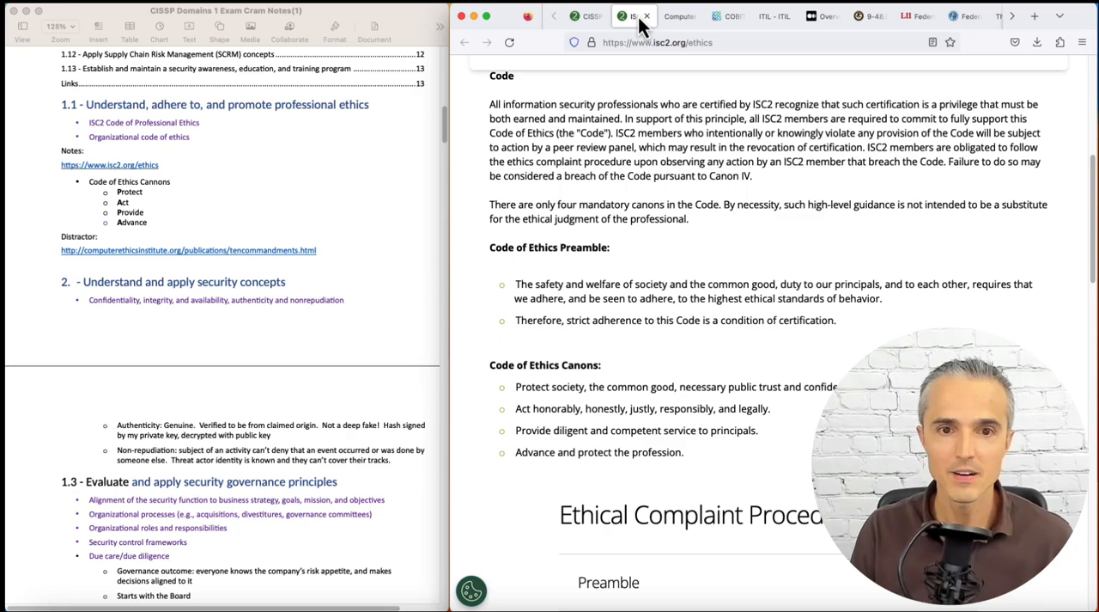
pyautogui.moveTo(558, 410)
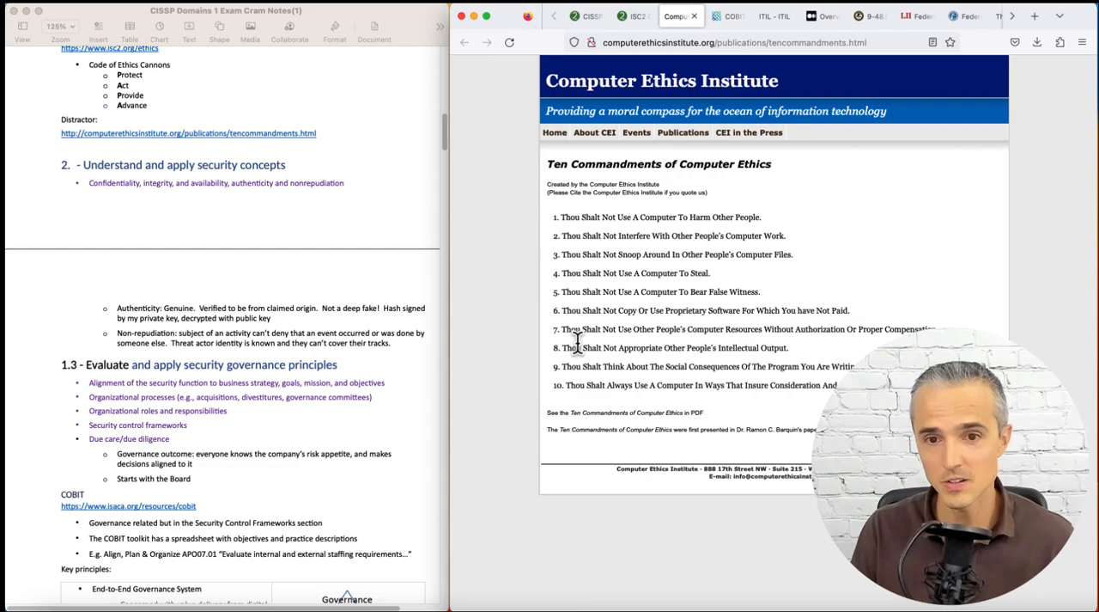
pyautogui.moveTo(627, 312)
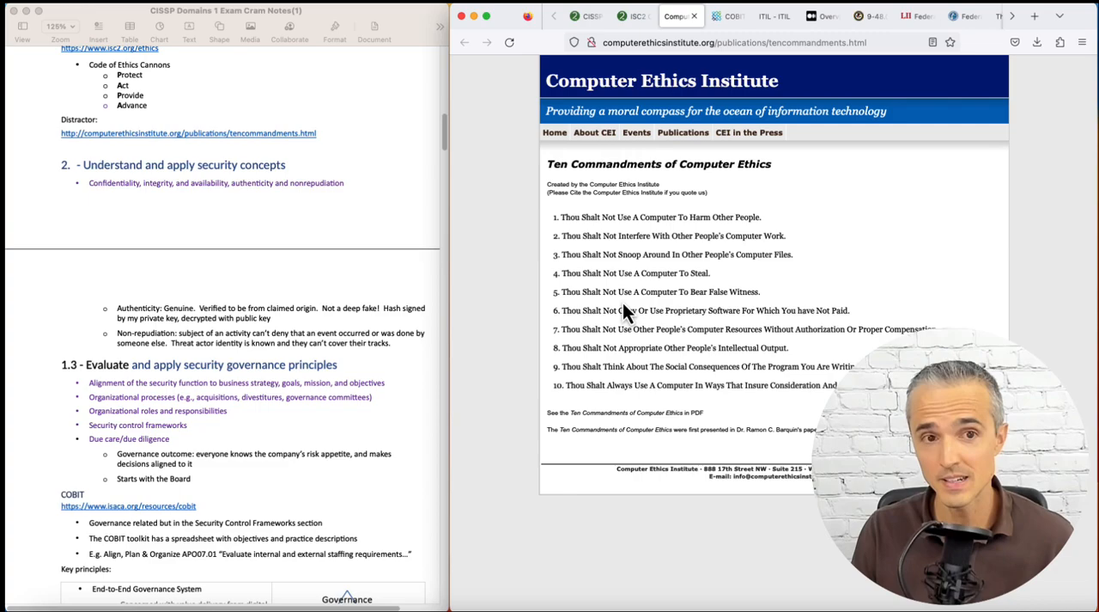
# Scroll down the Computer Ethics Institute's Ten Commandments of Computer Ethics page
pyautogui.scroll(-3)
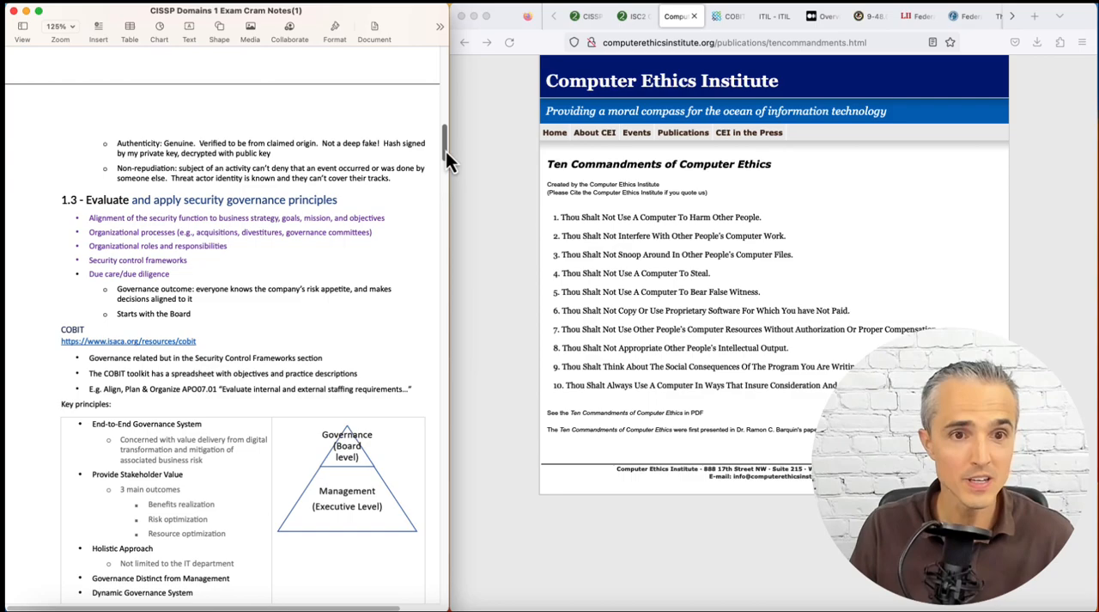
pyautogui.scroll(-3)
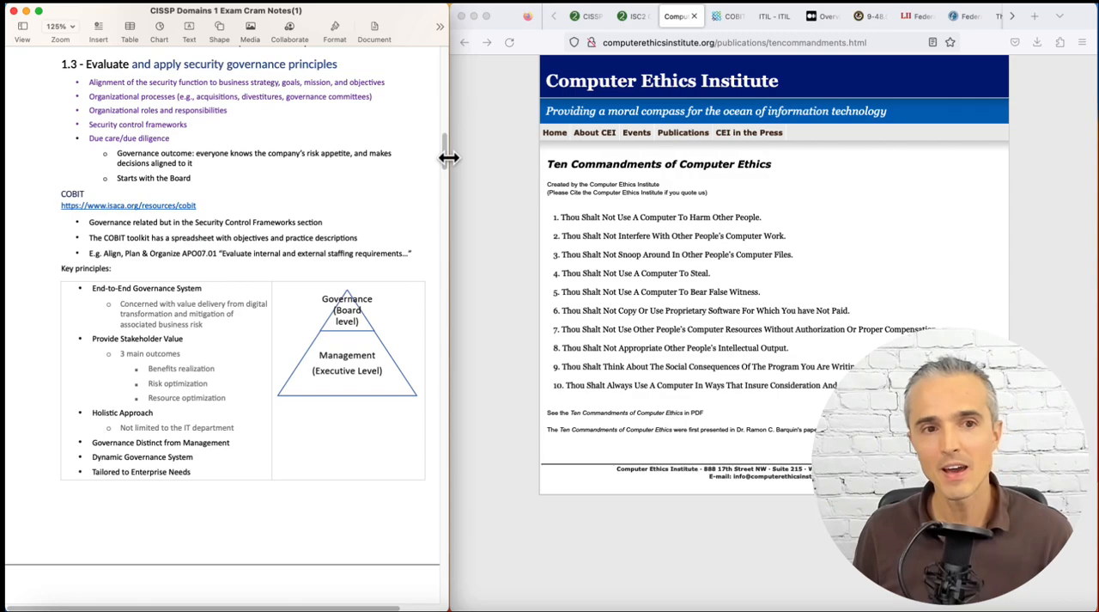
pyautogui.moveTo(717, 38)
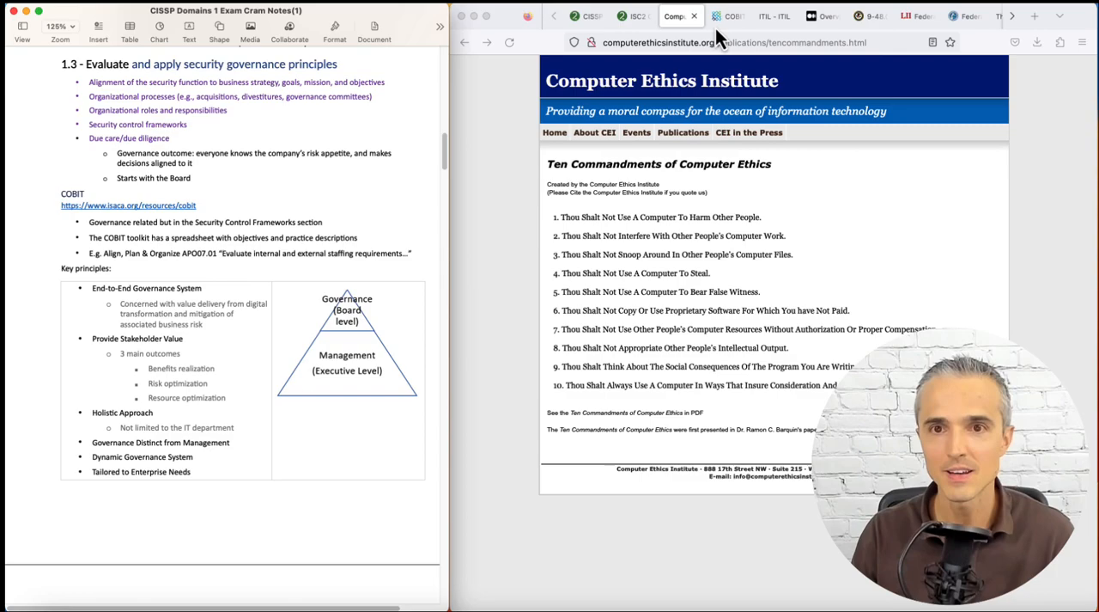
# Switch to ISACA's COBIT page and return to its effective IT governance banner
pyautogui.click(728, 16)
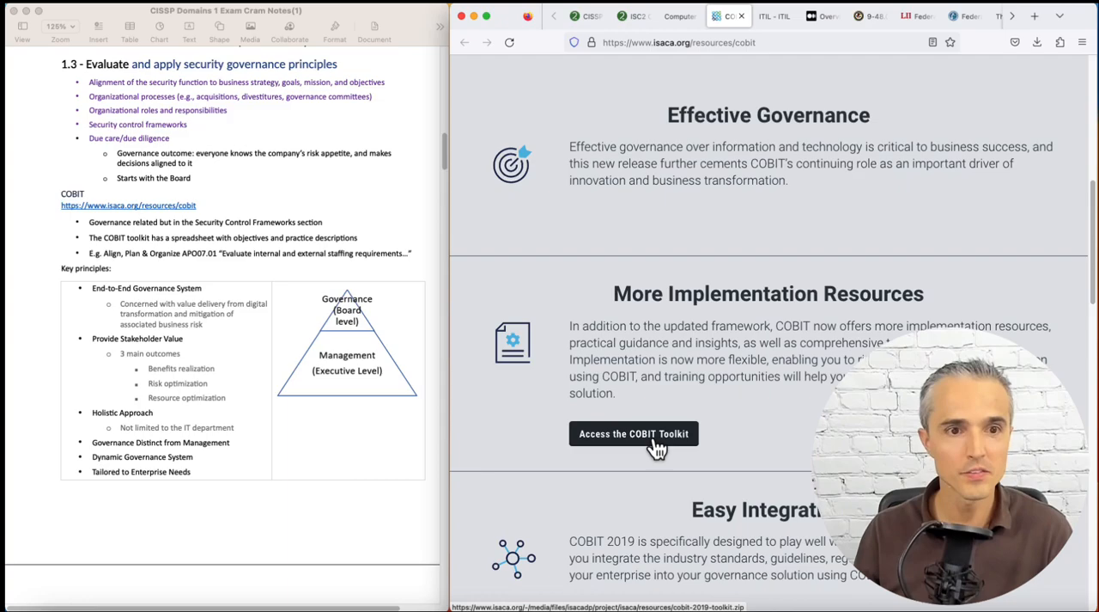
pyautogui.moveTo(217, 279)
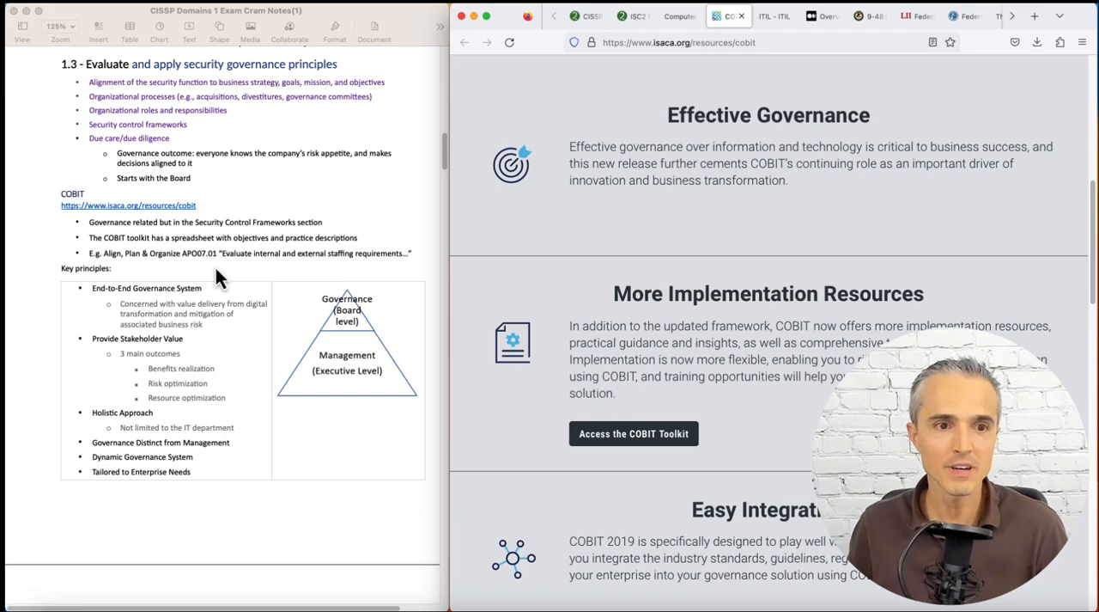
pyautogui.scroll(3)
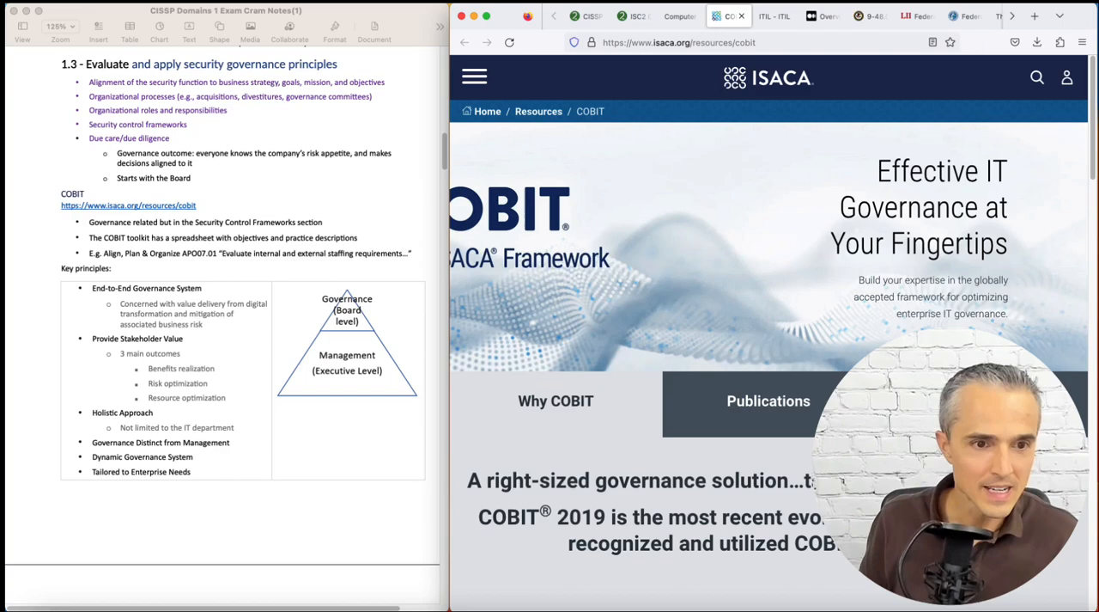
pyautogui.moveTo(688, 133)
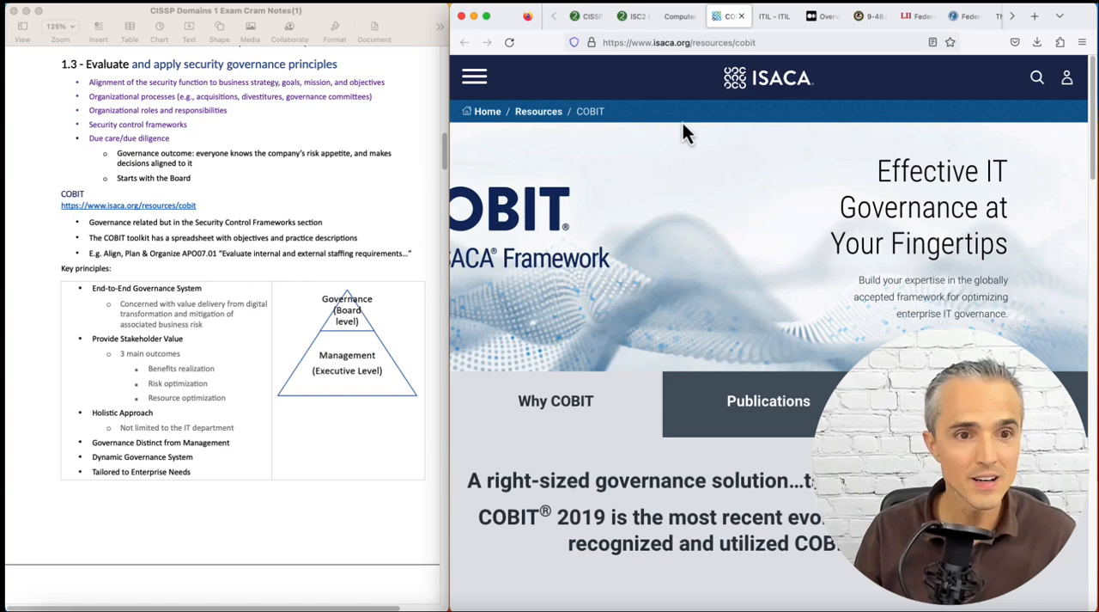
pyautogui.scroll(-3)
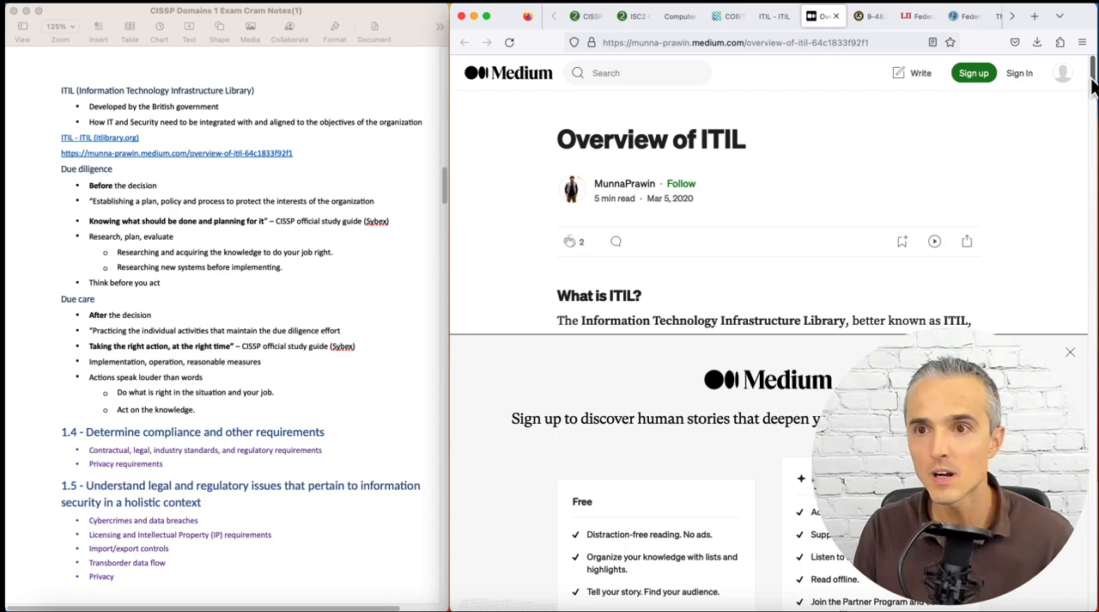
pyautogui.scroll(-3)
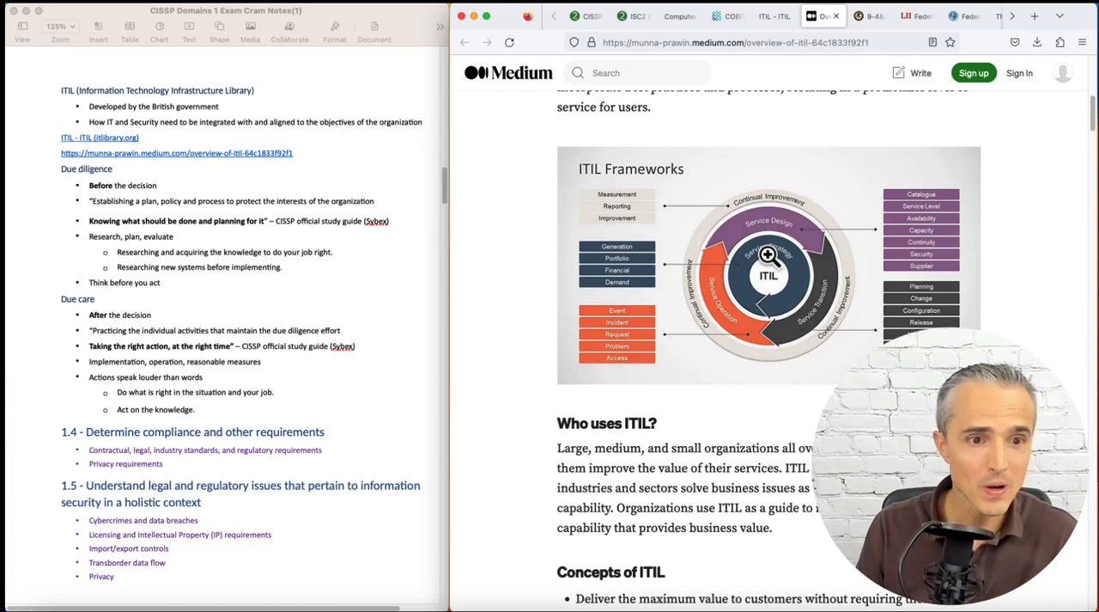
pyautogui.scroll(-3)
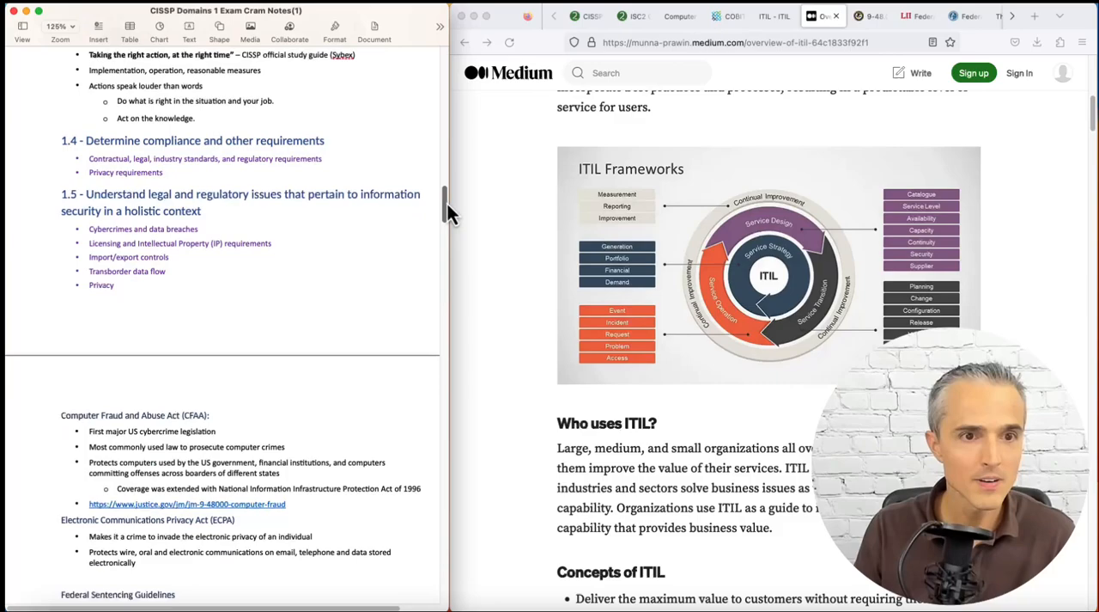
pyautogui.scroll(-3)
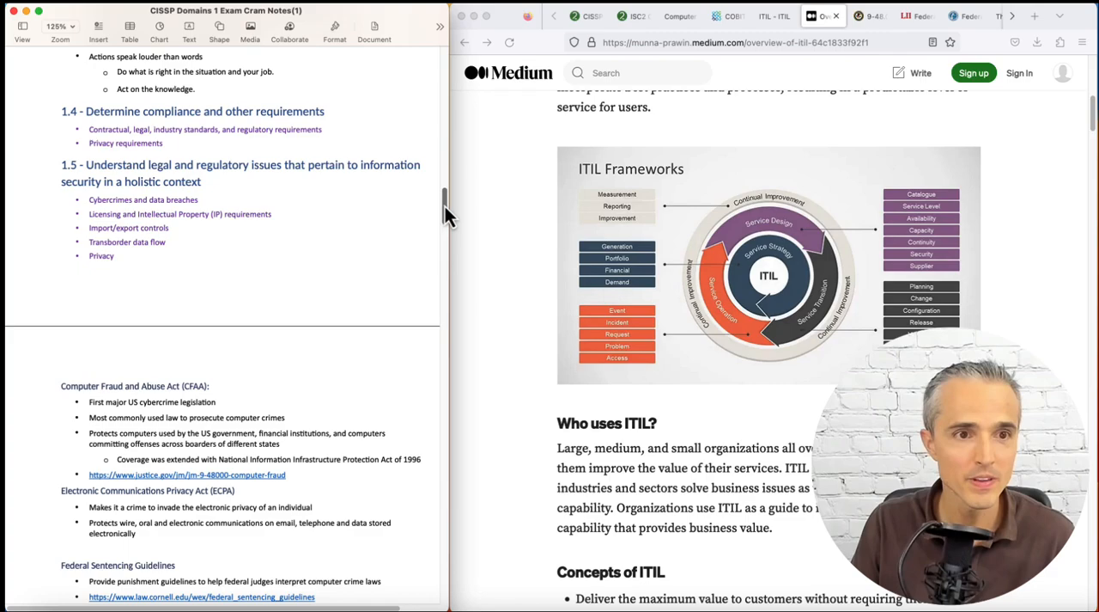
pyautogui.scroll(-3)
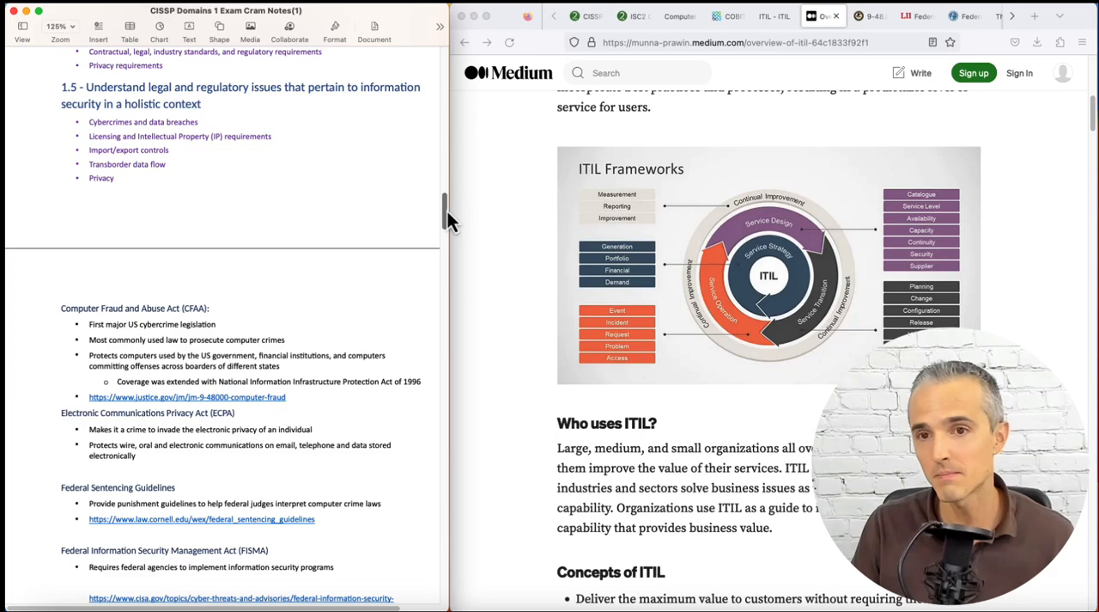
pyautogui.scroll(-3)
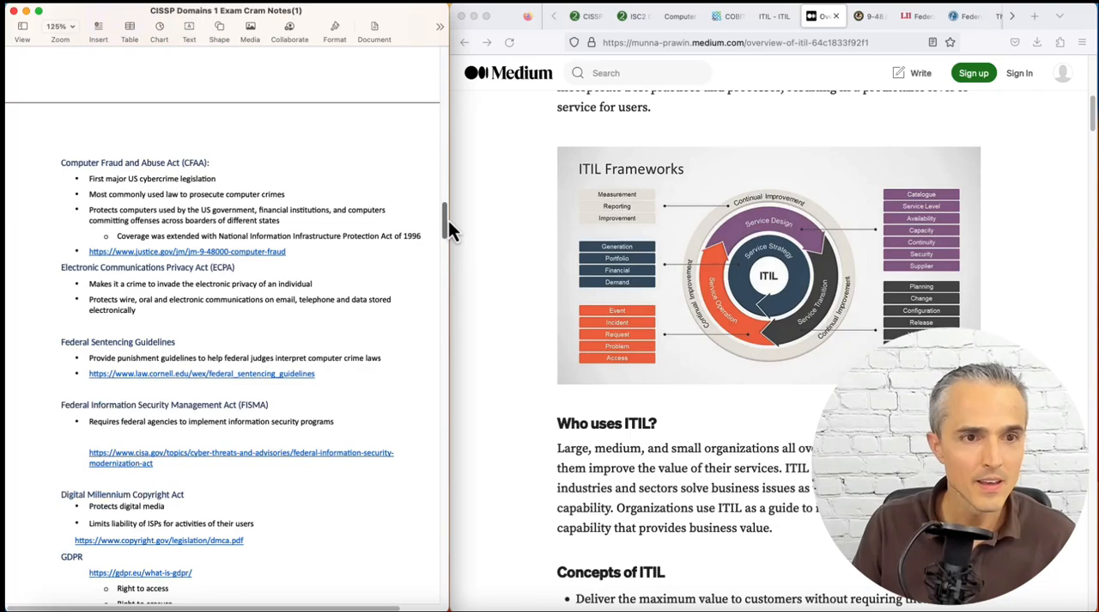
# Bring up Cornell LII's Federal Sentencing Guidelines page to compare with the notes
pyautogui.click(187, 212)
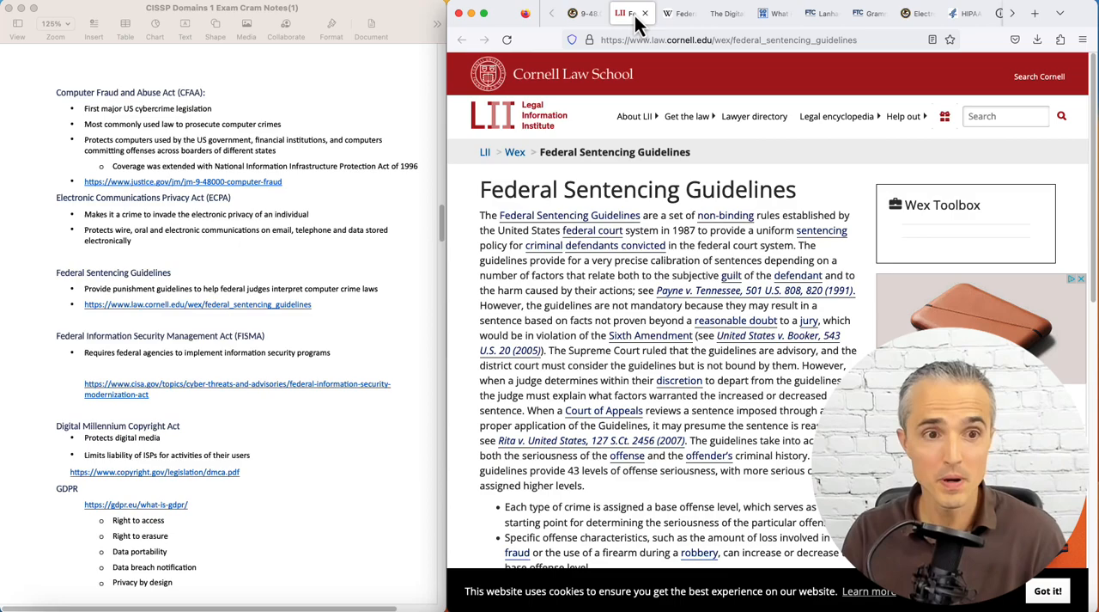
pyautogui.moveTo(683, 12)
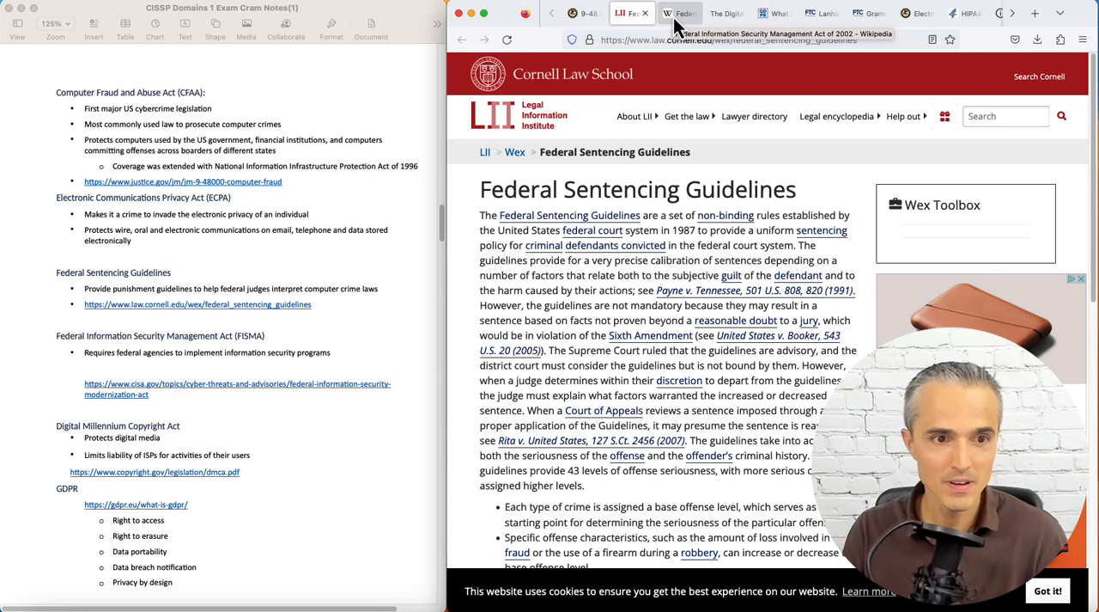
# Open the Wikipedia article on FISMA and scroll down through it
pyautogui.click(678, 13)
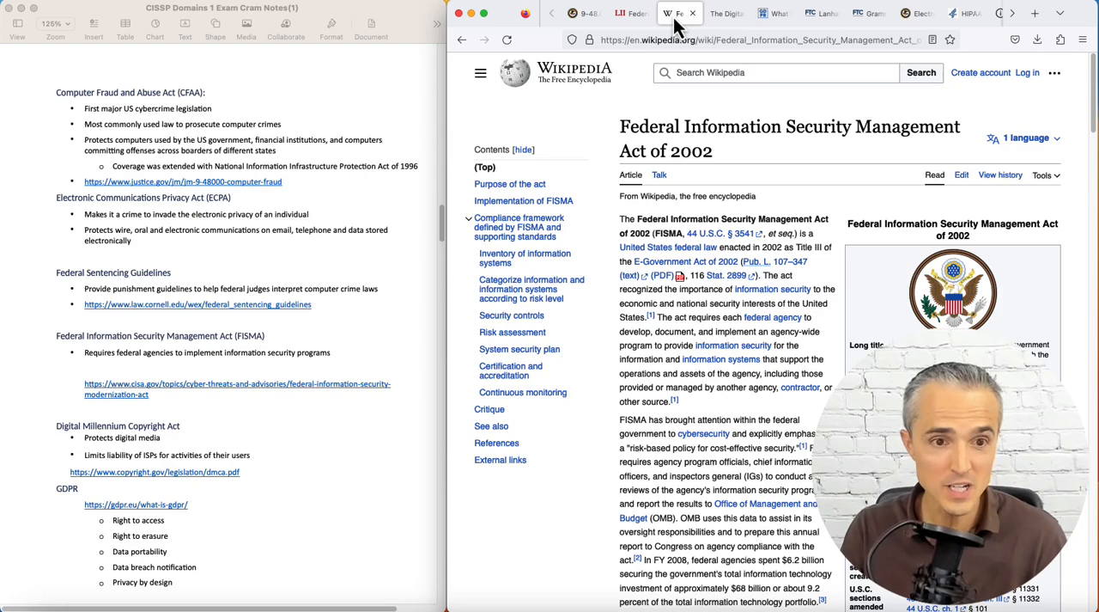
pyautogui.moveTo(726, 13)
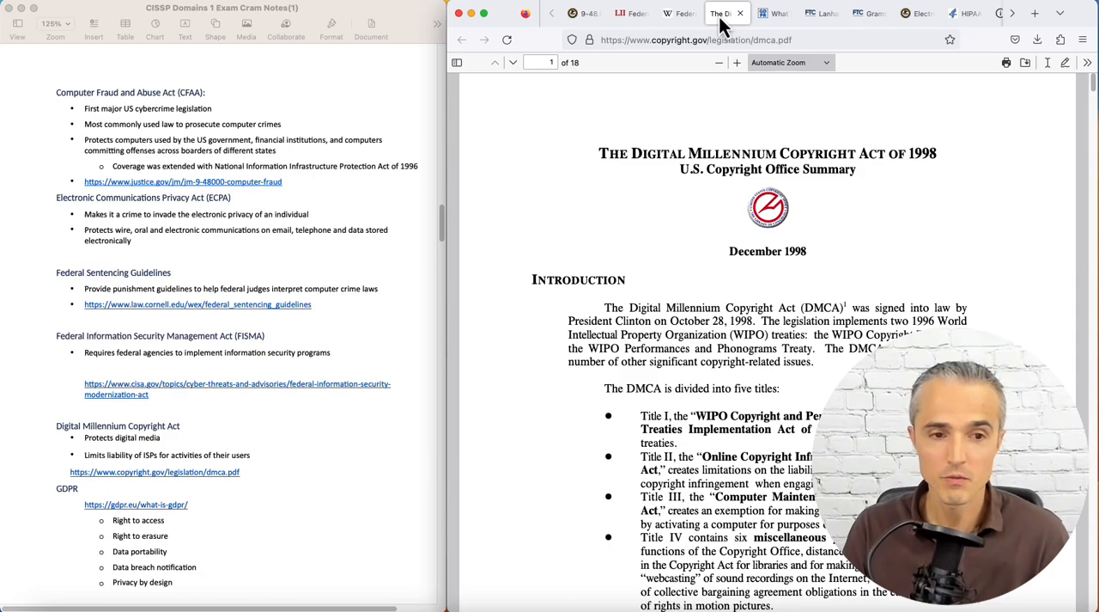
pyautogui.scroll(-3)
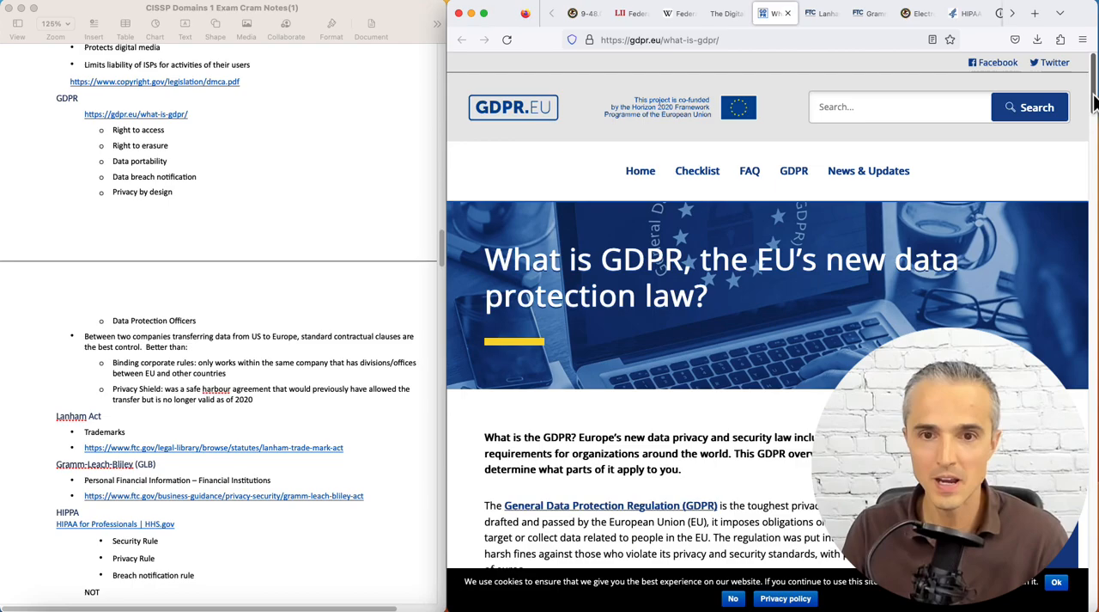
pyautogui.scroll(-3)
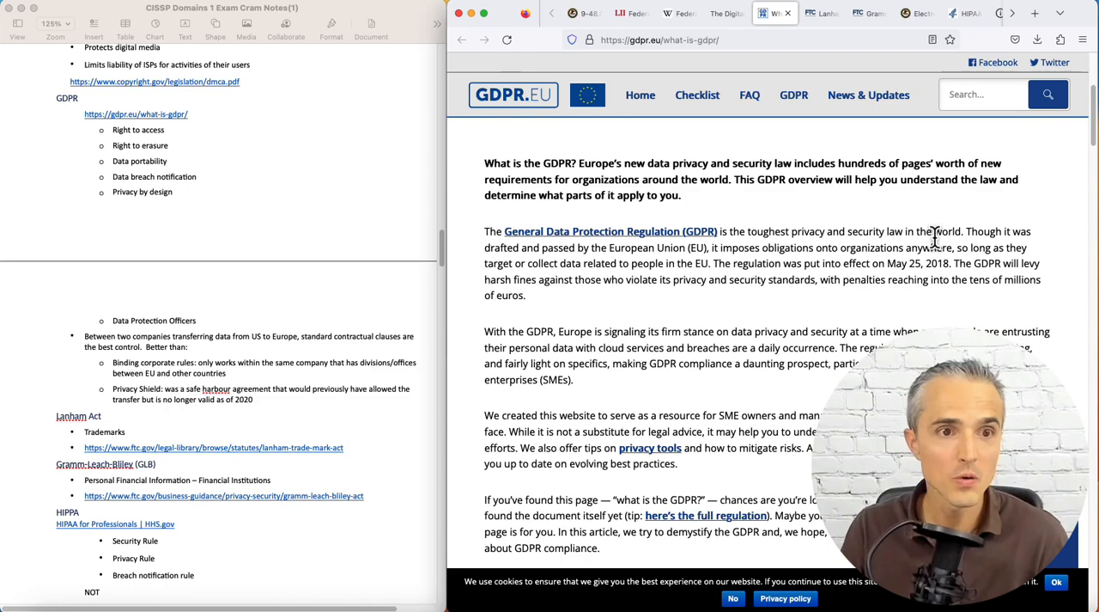
pyautogui.moveTo(405, 103)
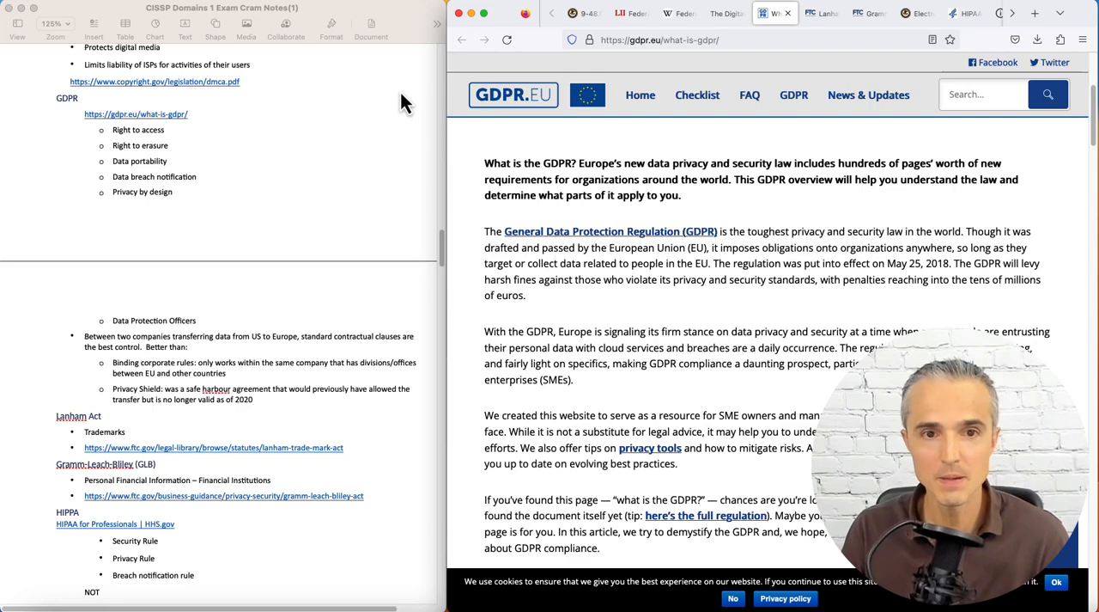
pyautogui.moveTo(411, 370)
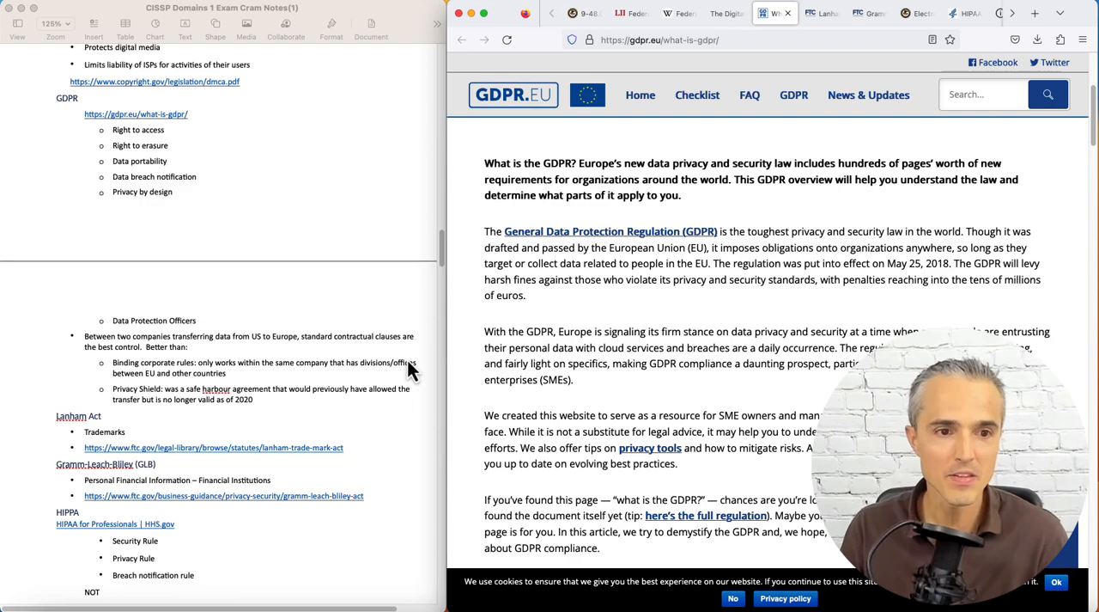
pyautogui.moveTo(458, 277)
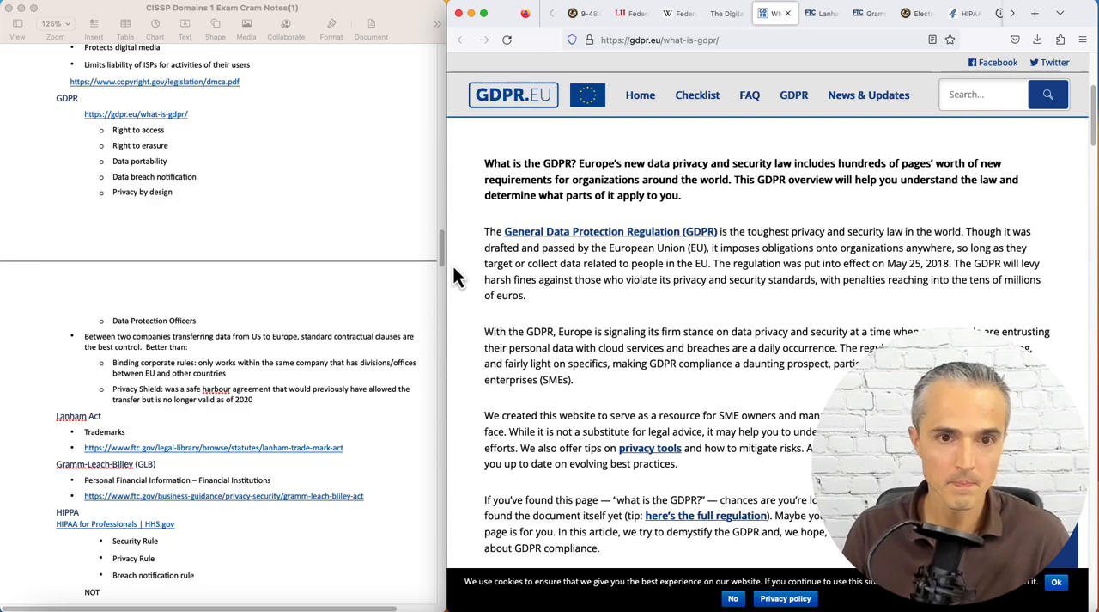
# Cycle through the Lanham Act, Gramm-Leach-Bliley and ECPA reference pages
pyautogui.click(820, 13)
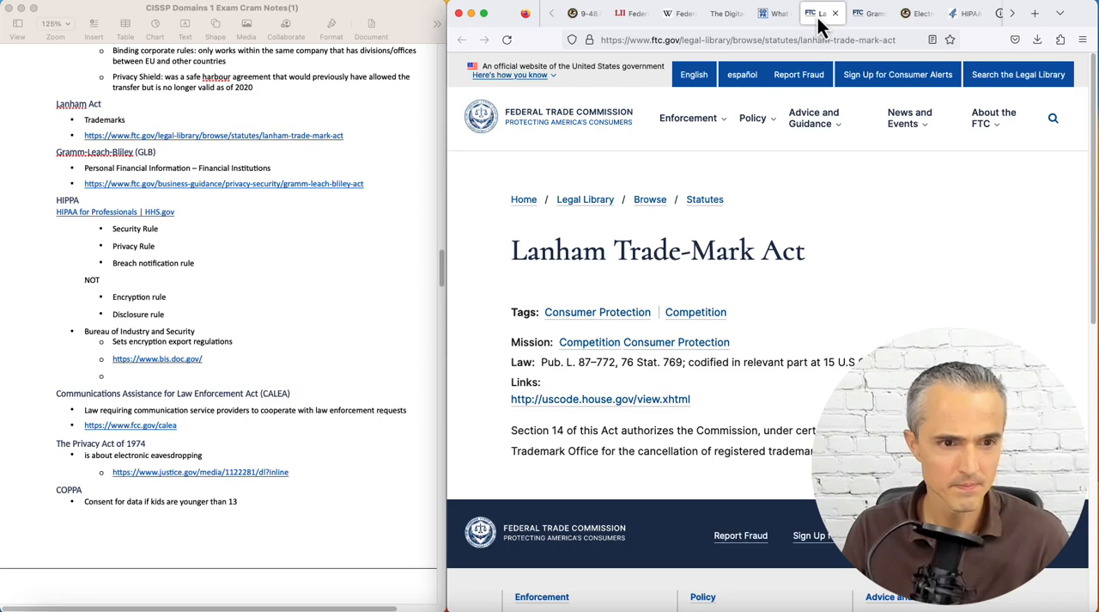
pyautogui.click(868, 13)
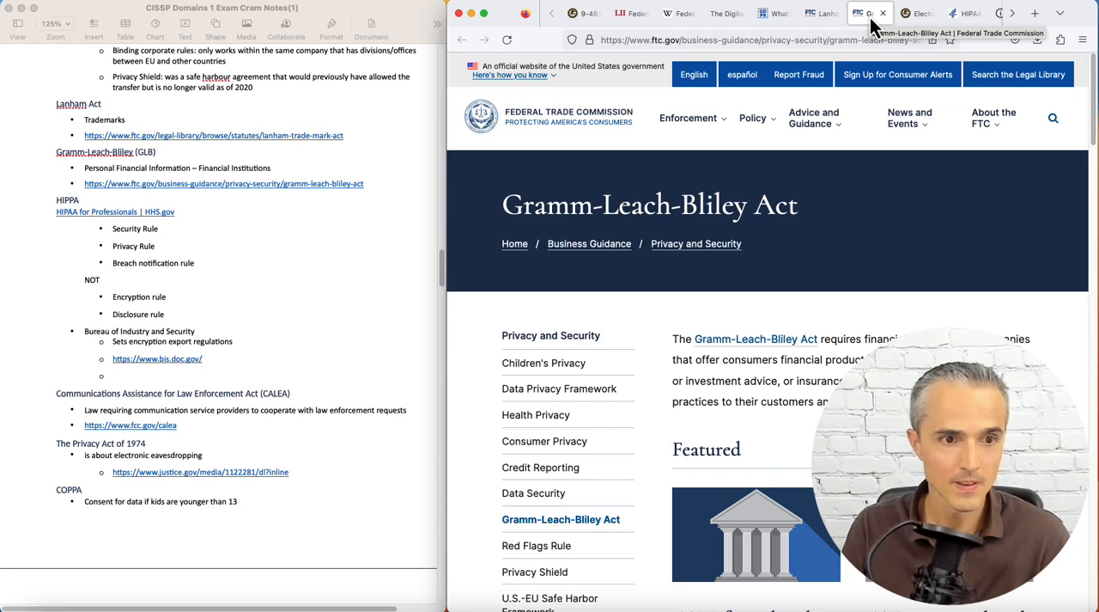
pyautogui.click(913, 13)
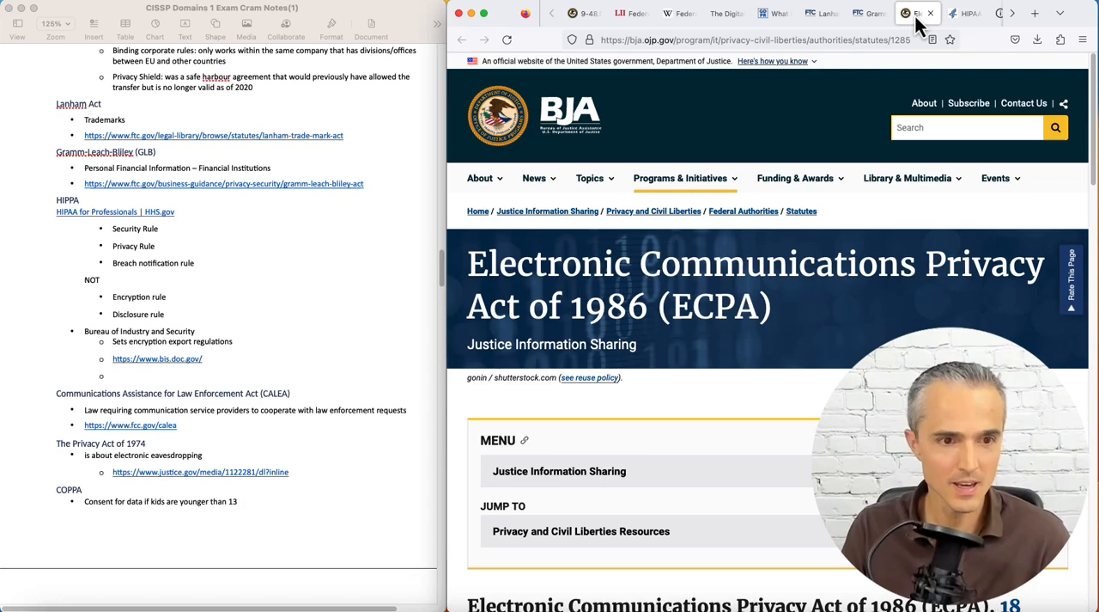
pyautogui.scroll(-3)
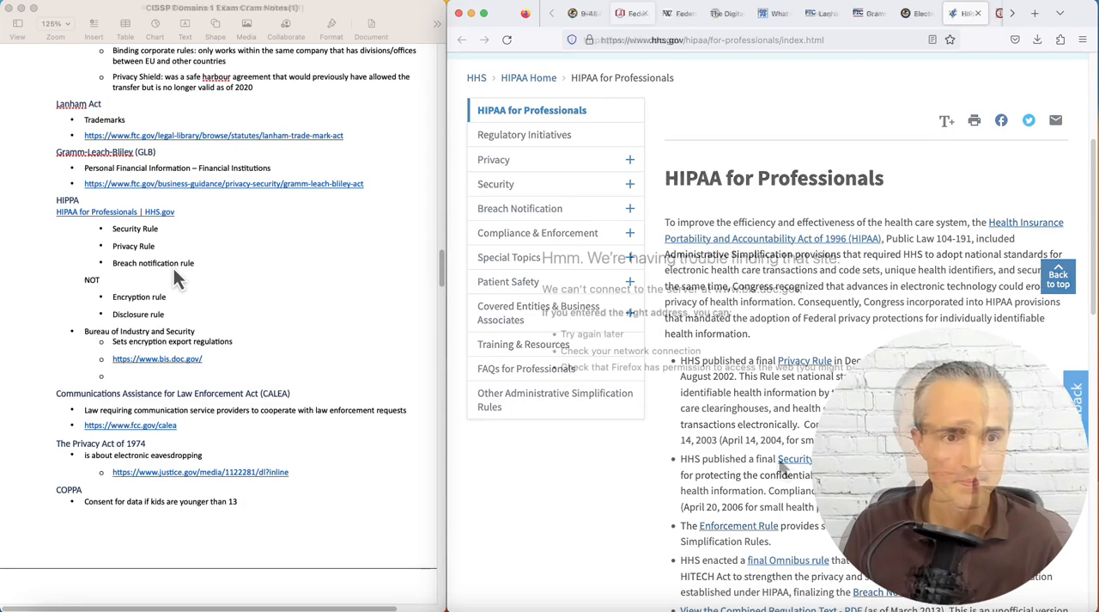
# Try the Bureau of Industry and Security site, then scroll down the page
pyautogui.click(157, 358)
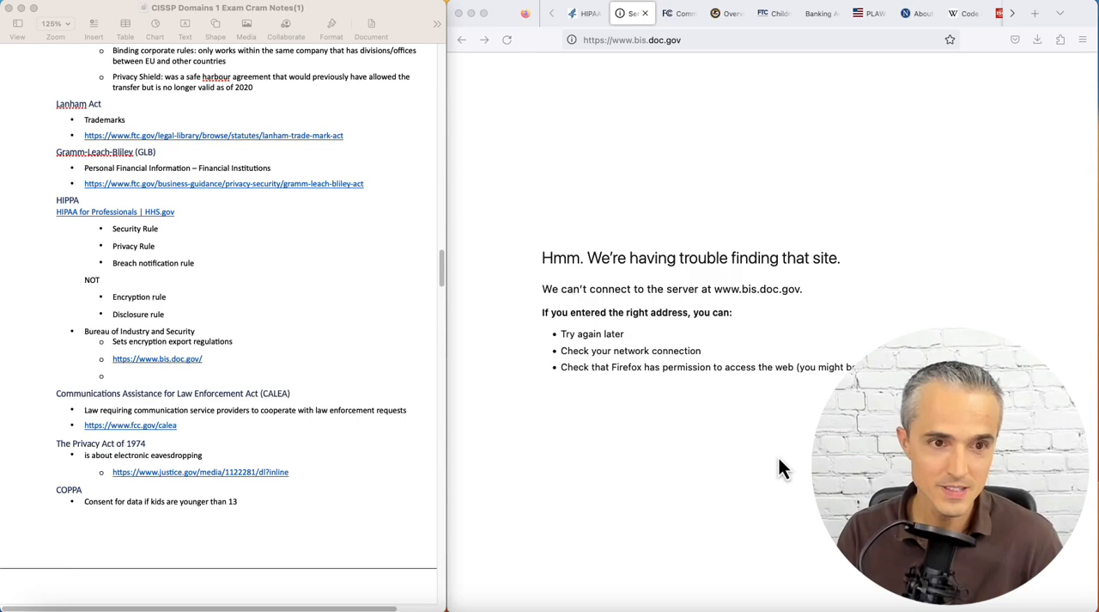
pyautogui.moveTo(705, 55)
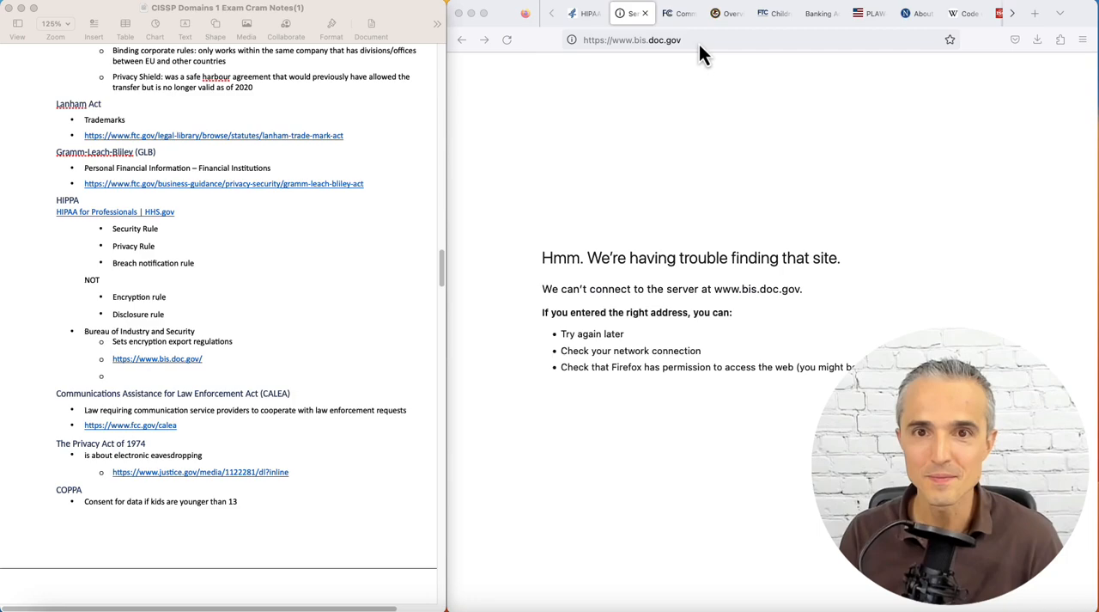
pyautogui.moveTo(446, 279)
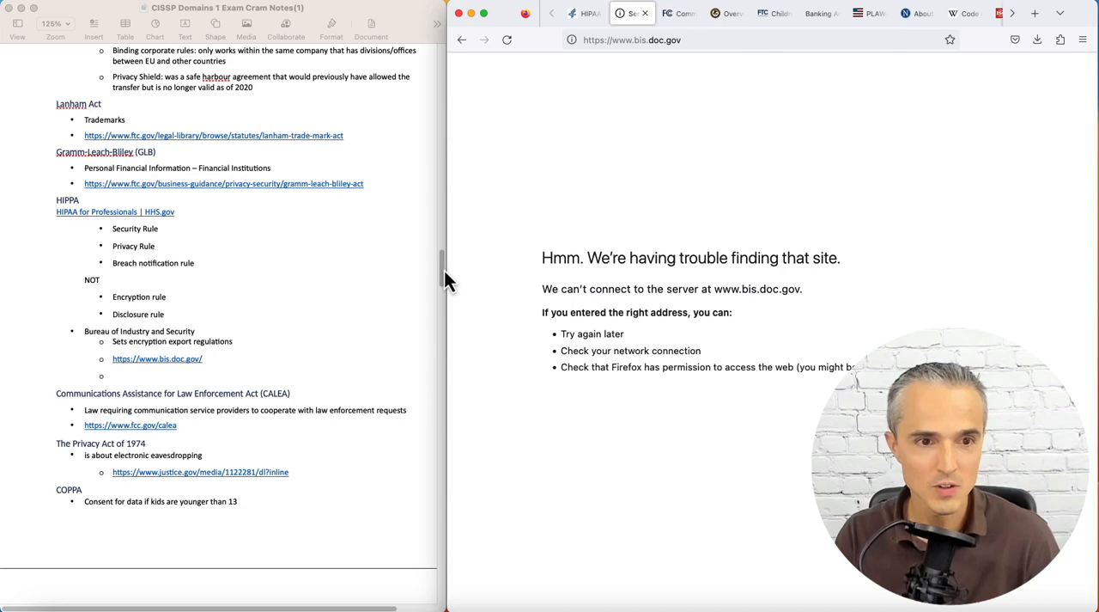
pyautogui.scroll(-3)
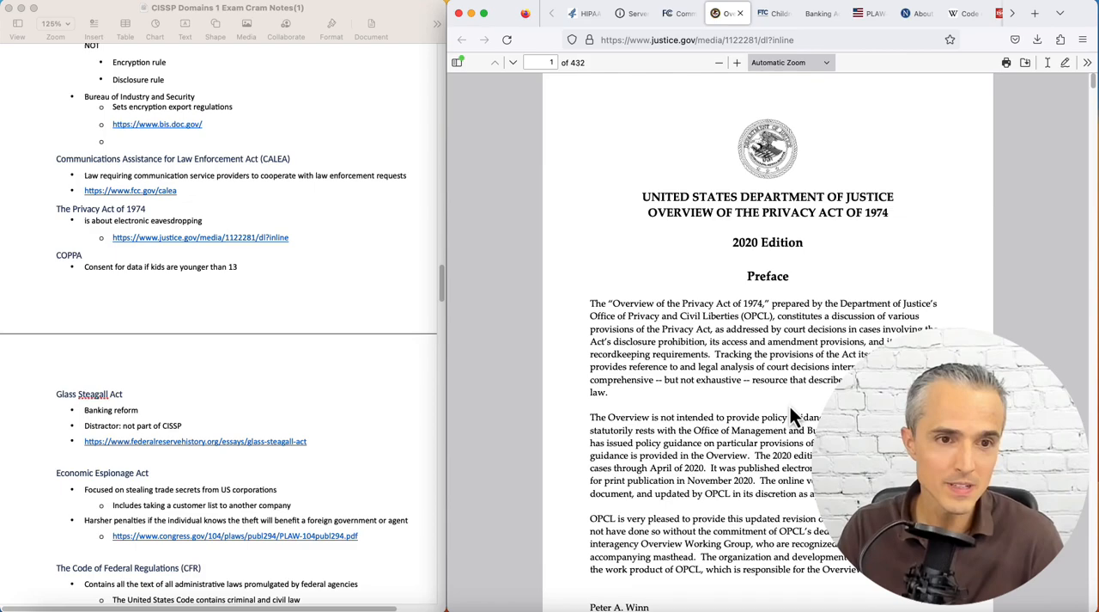
# Move from the FTC COPPA rule page onward and scroll to the CFR titles list
pyautogui.click(769, 13)
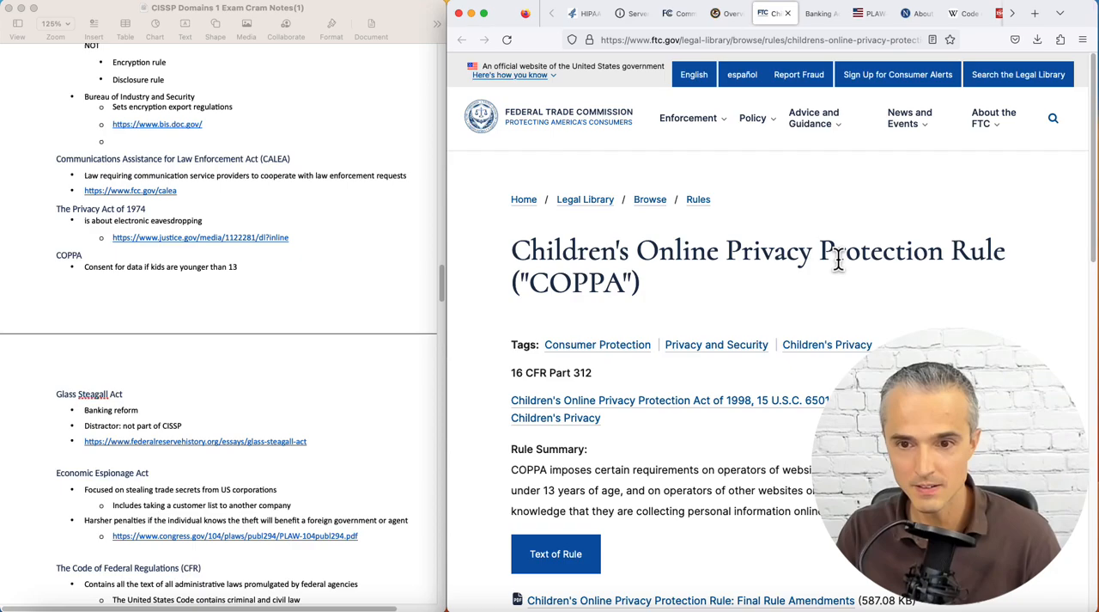
pyautogui.moveTo(653, 490)
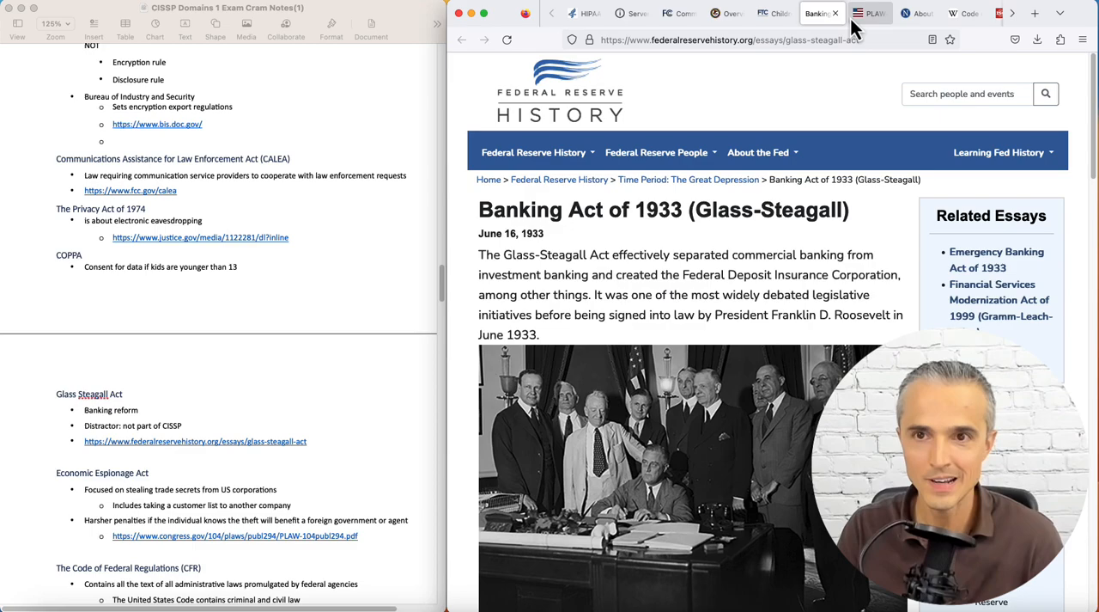
pyautogui.click(869, 13)
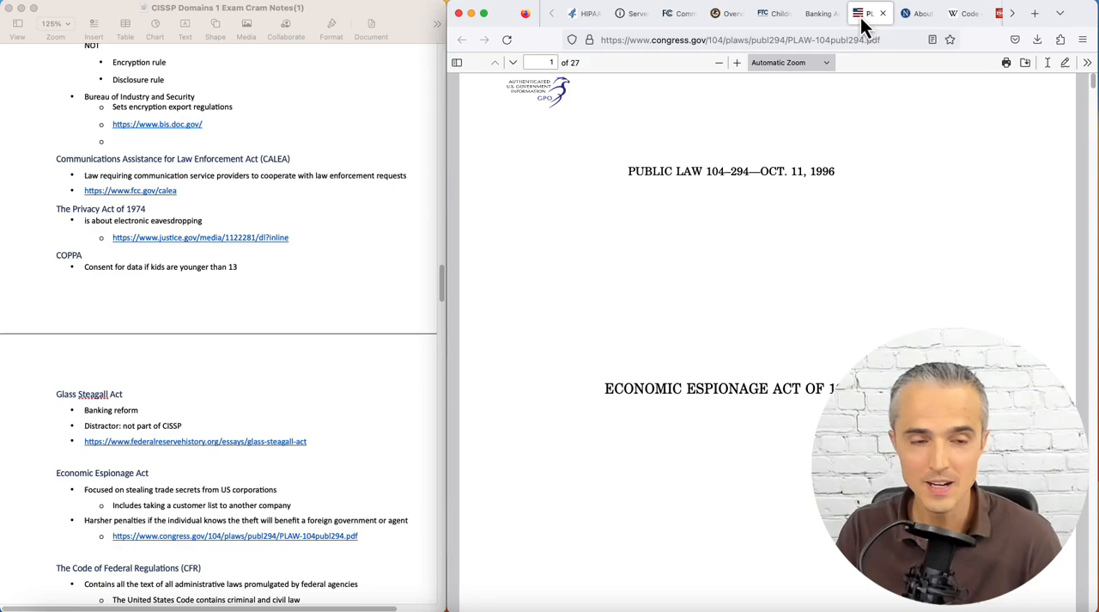
pyautogui.scroll(-3)
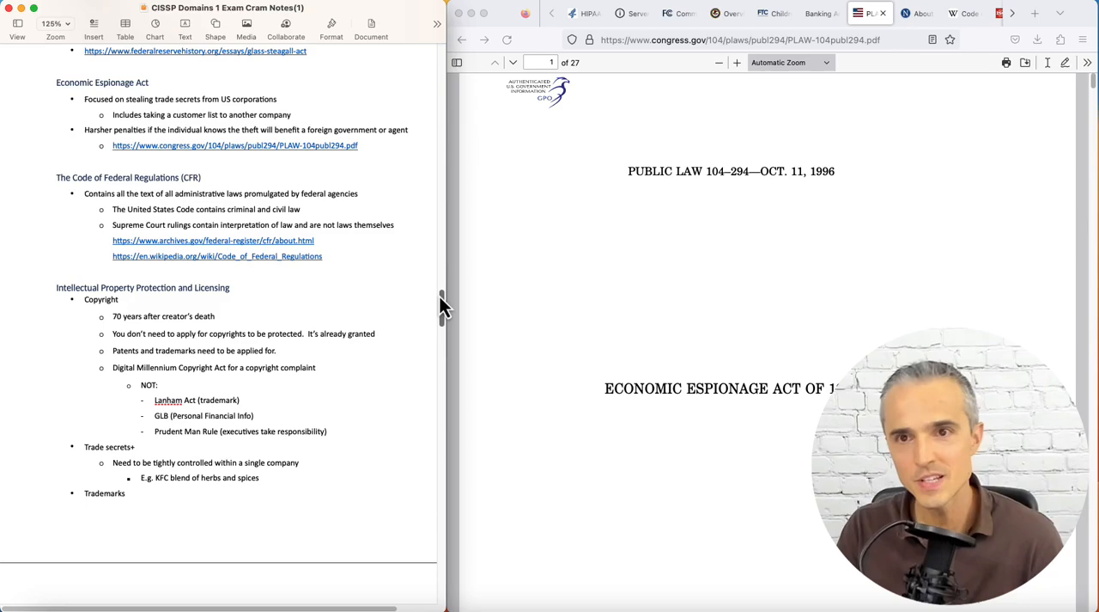
pyautogui.scroll(-3)
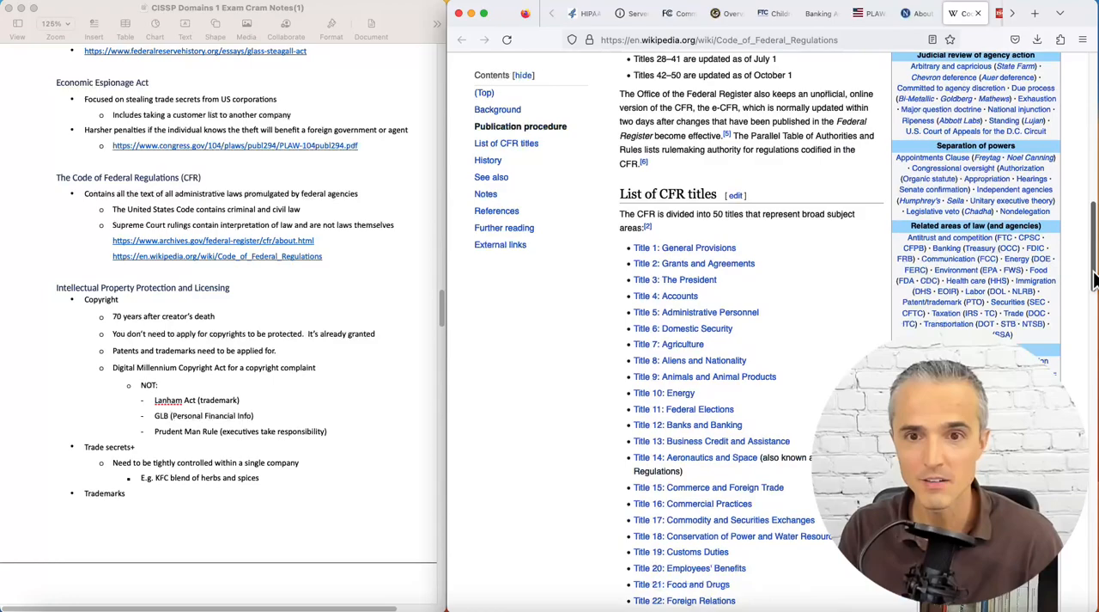
pyautogui.scroll(-3)
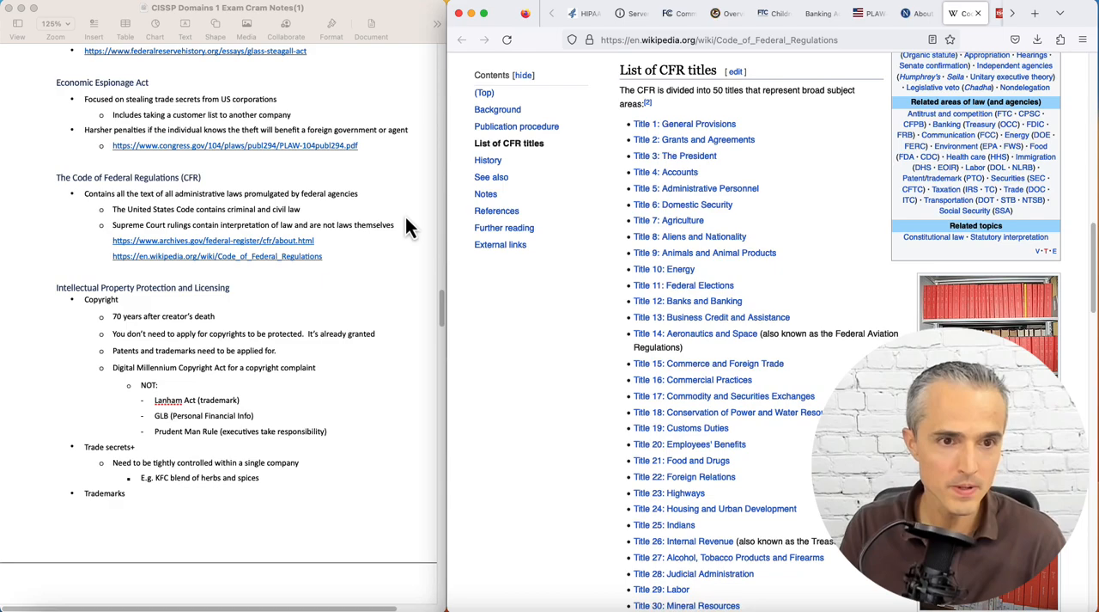
# Scroll the notes past the intellectual property bullets to section 1.8 Business Continuity
pyautogui.scroll(-3)
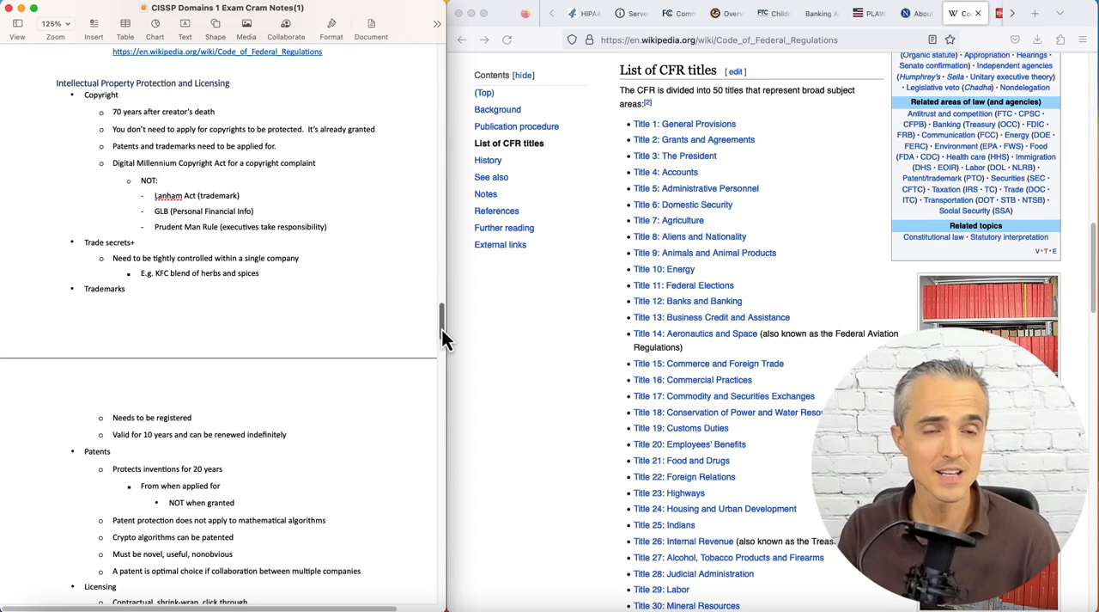
pyautogui.scroll(3)
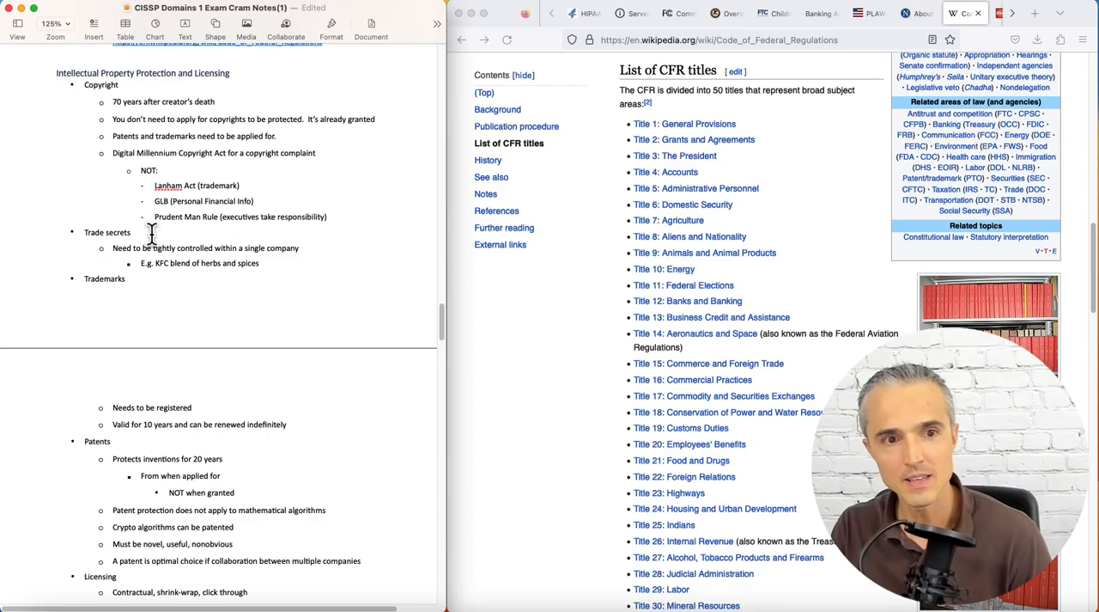
pyautogui.scroll(-3)
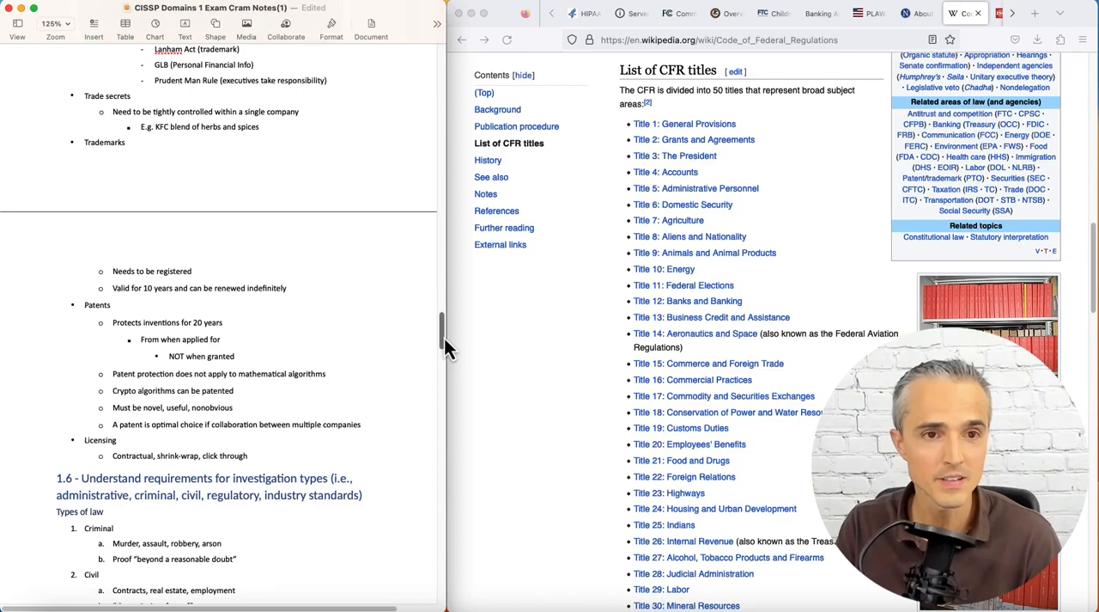
pyautogui.scroll(-3)
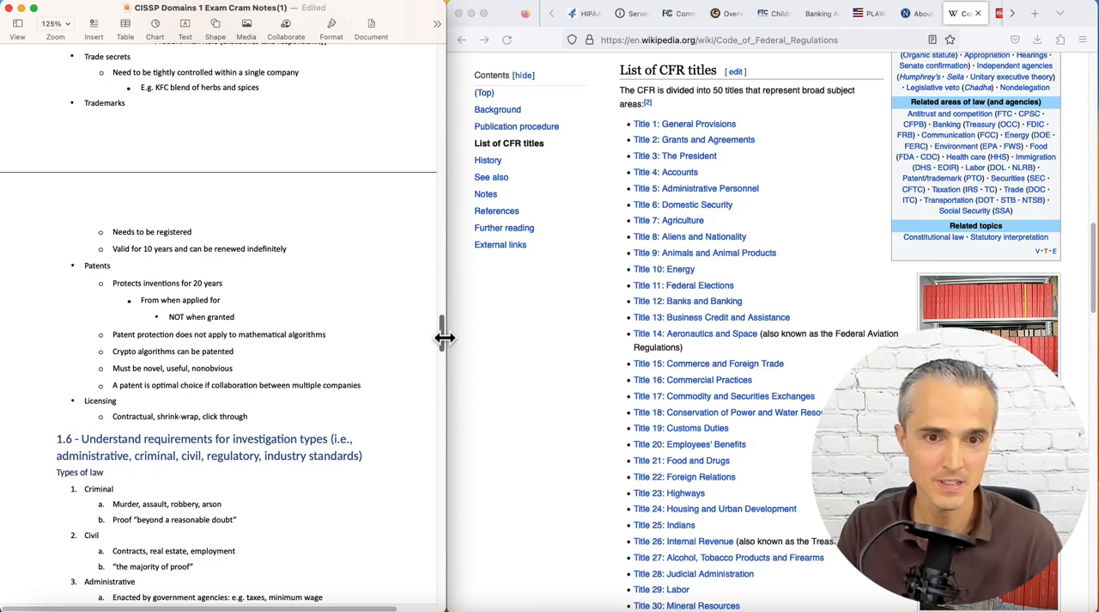
pyautogui.scroll(-3)
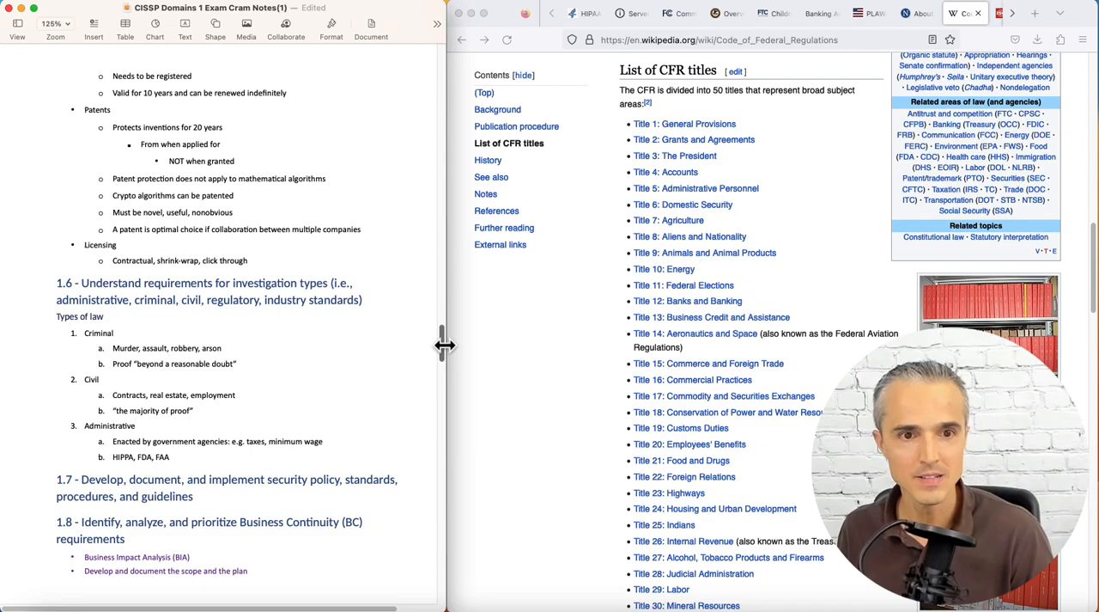
pyautogui.moveTo(445, 352)
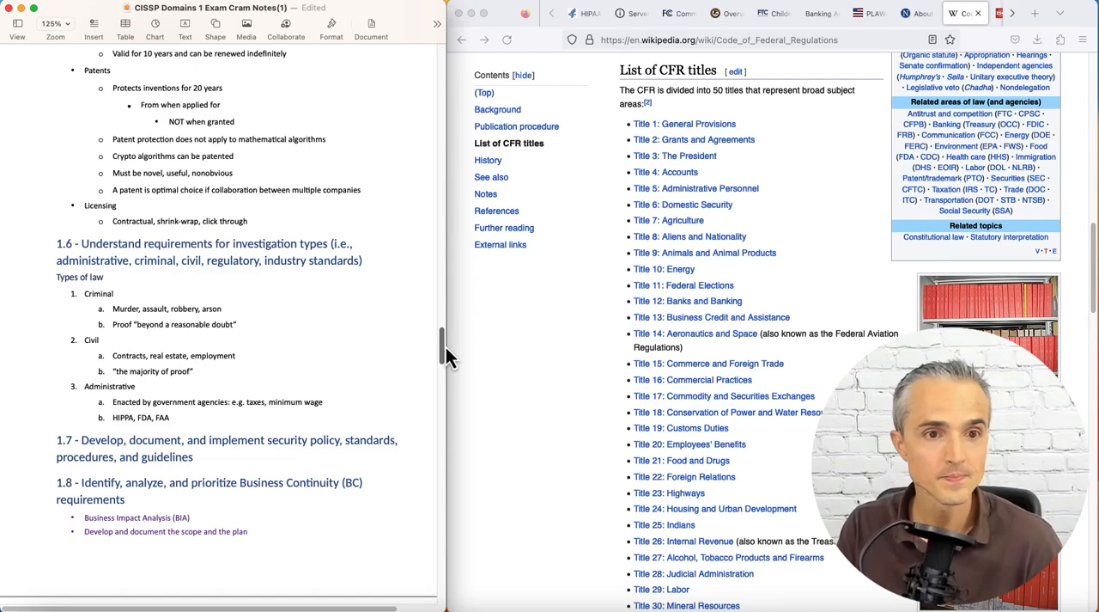
pyautogui.scroll(-3)
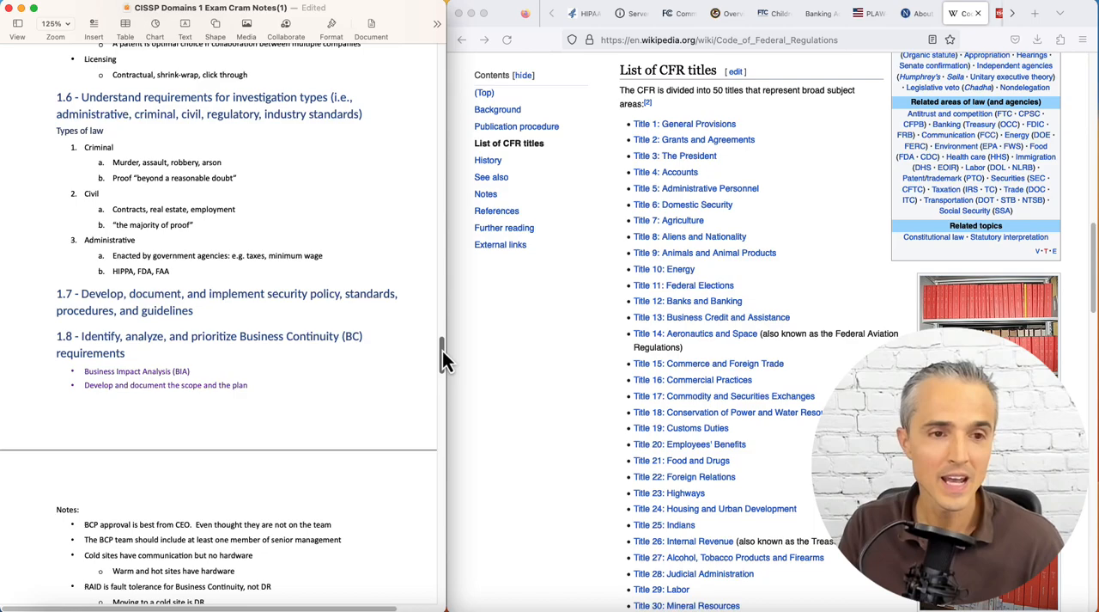
pyautogui.scroll(-3)
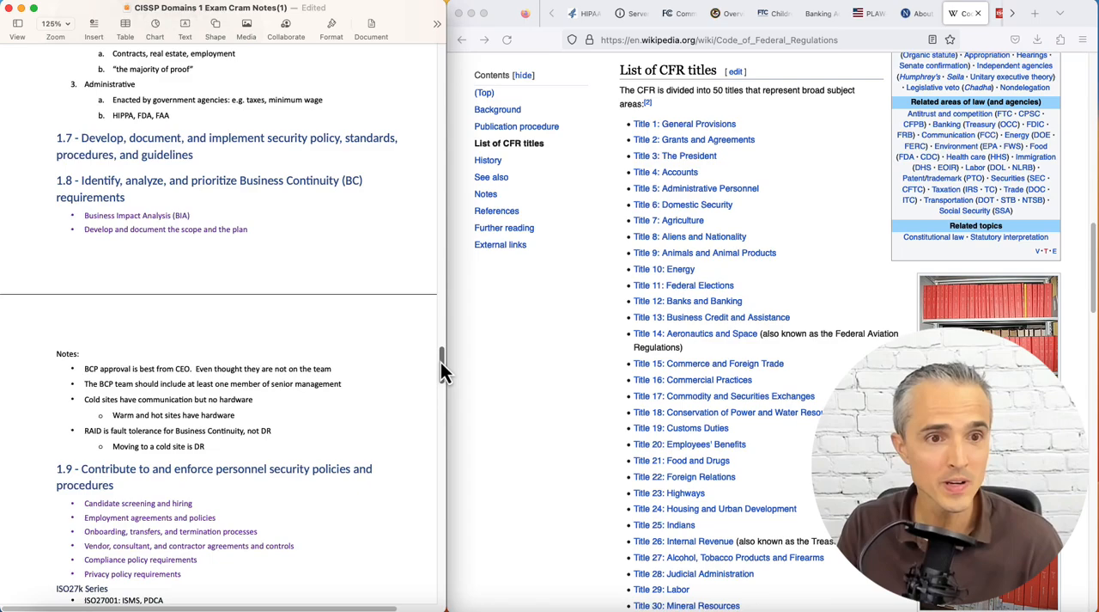
pyautogui.scroll(-3)
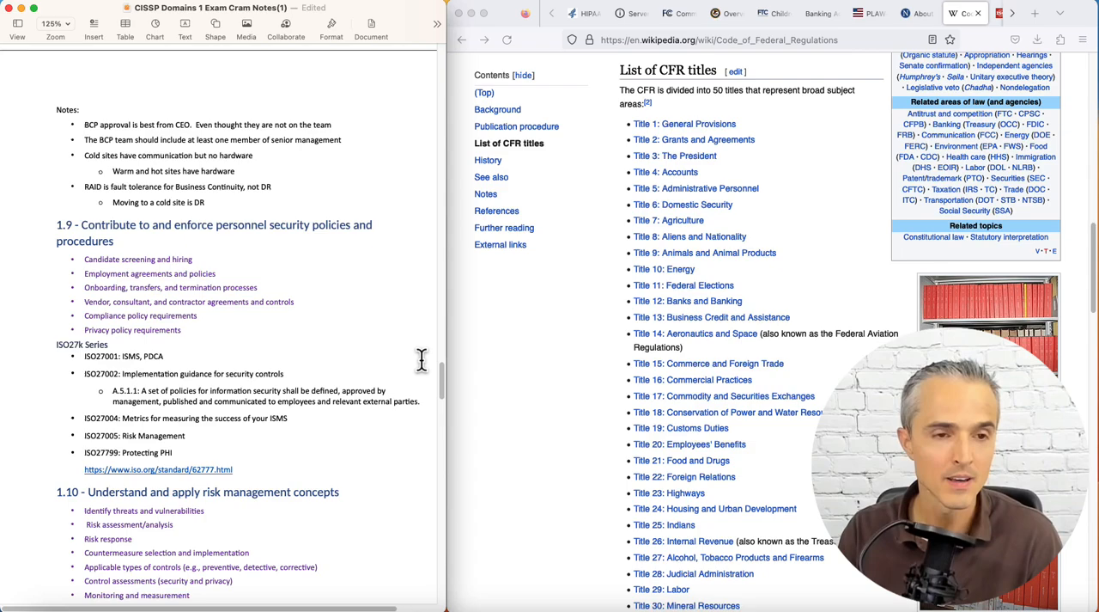
pyautogui.scroll(-3)
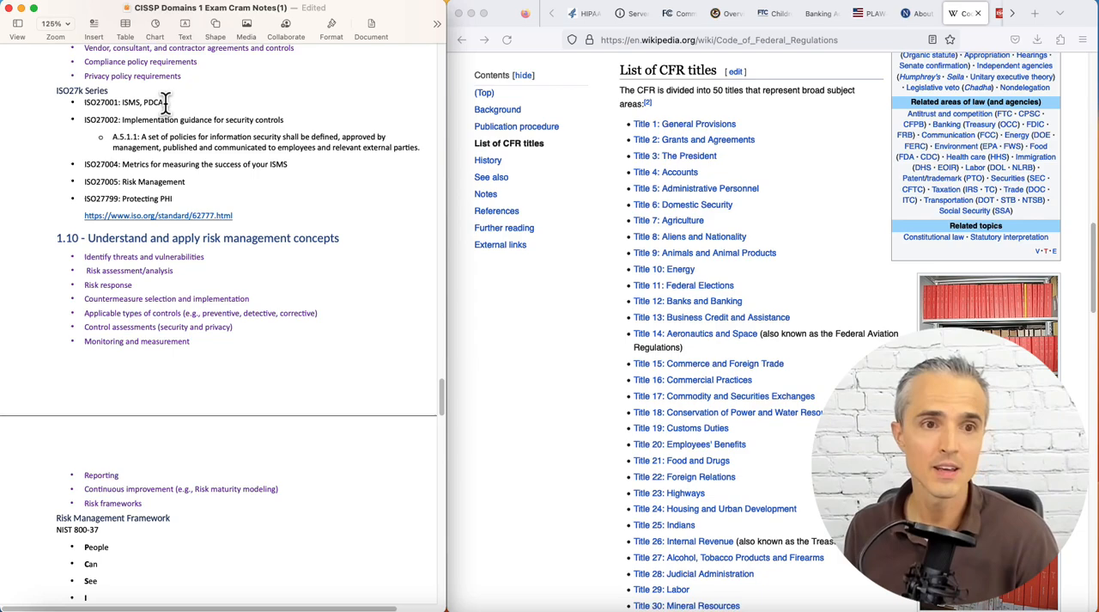
pyautogui.scroll(-3)
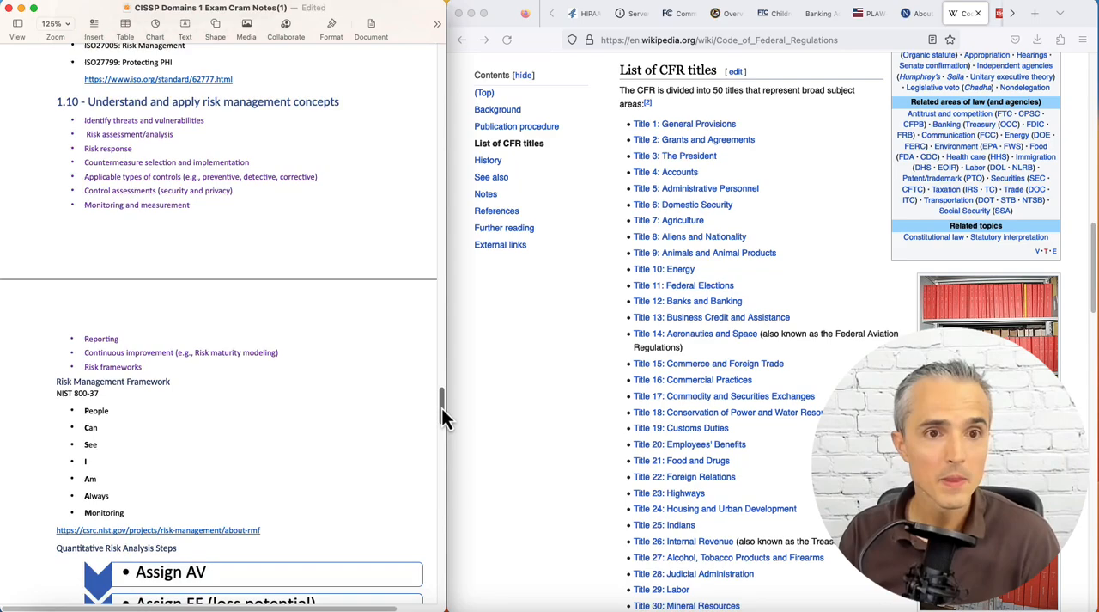
pyautogui.scroll(-3)
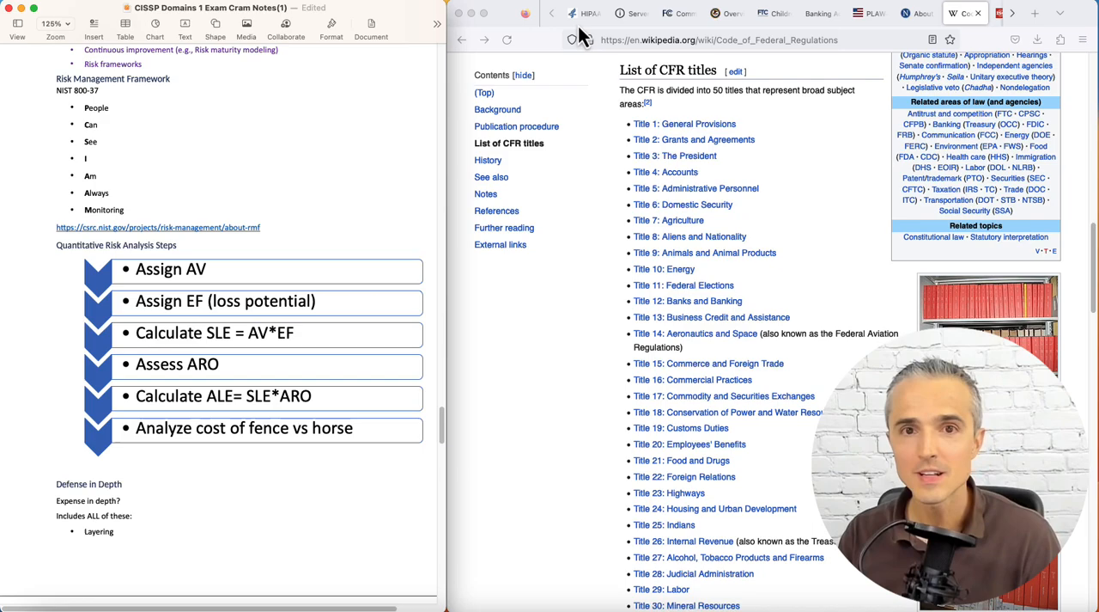
# Glance at ISO 27799, then scroll NIST's RMF page to the step diagram
pyautogui.click(693, 13)
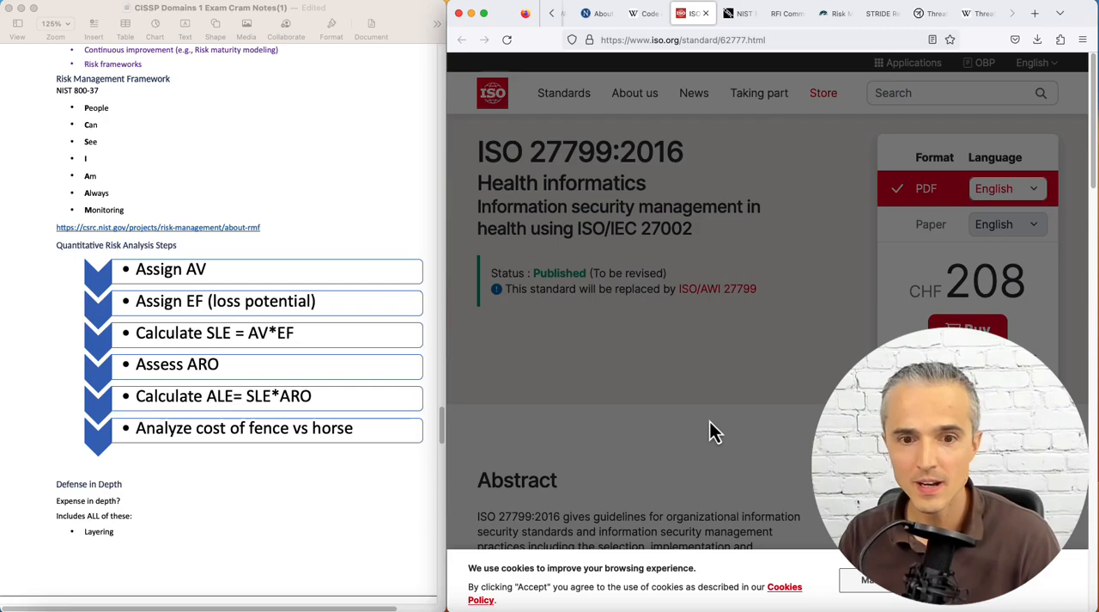
pyautogui.click(738, 13)
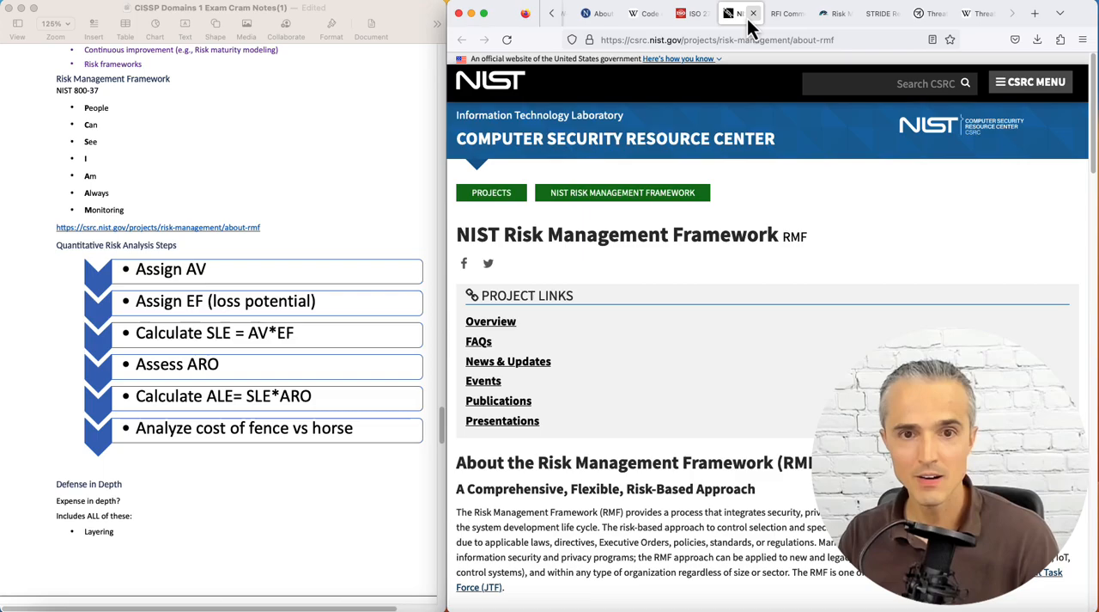
pyautogui.scroll(-3)
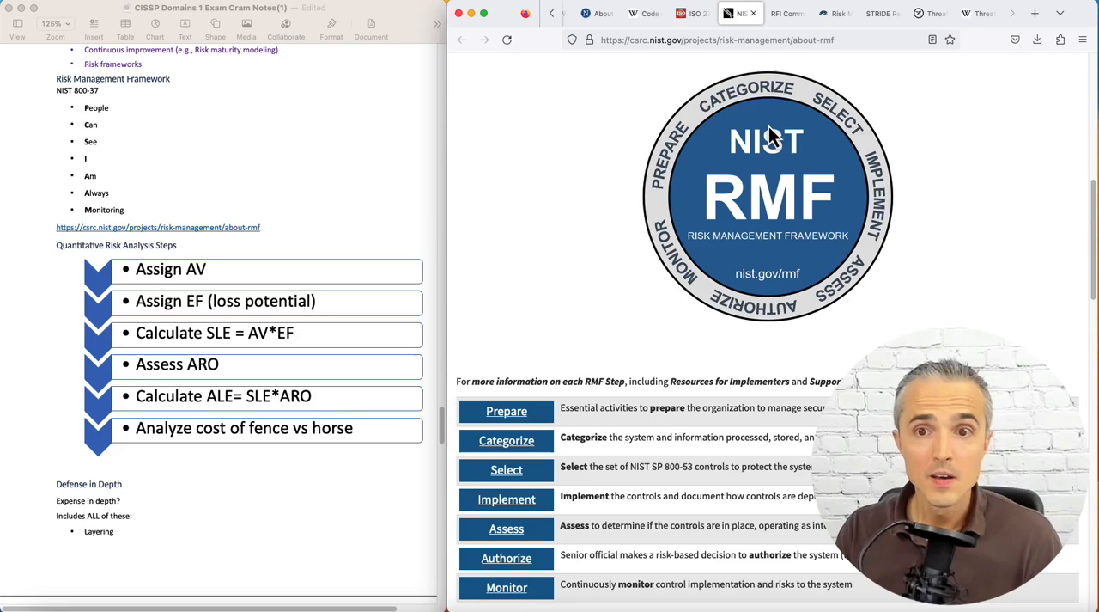
pyautogui.moveTo(894, 213)
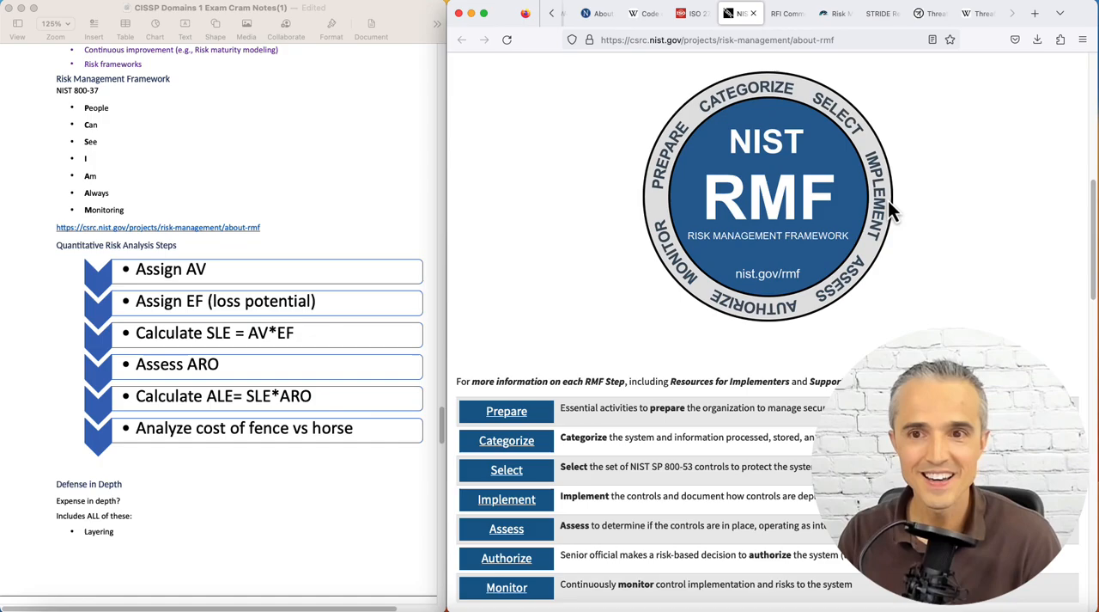
pyautogui.moveTo(730, 274)
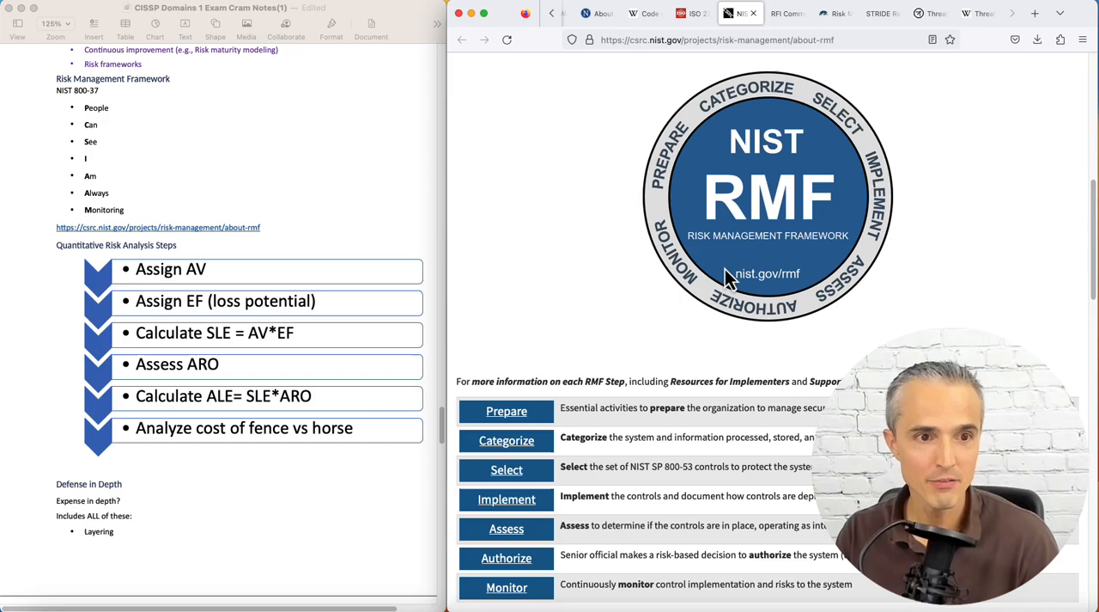
pyautogui.moveTo(365, 193)
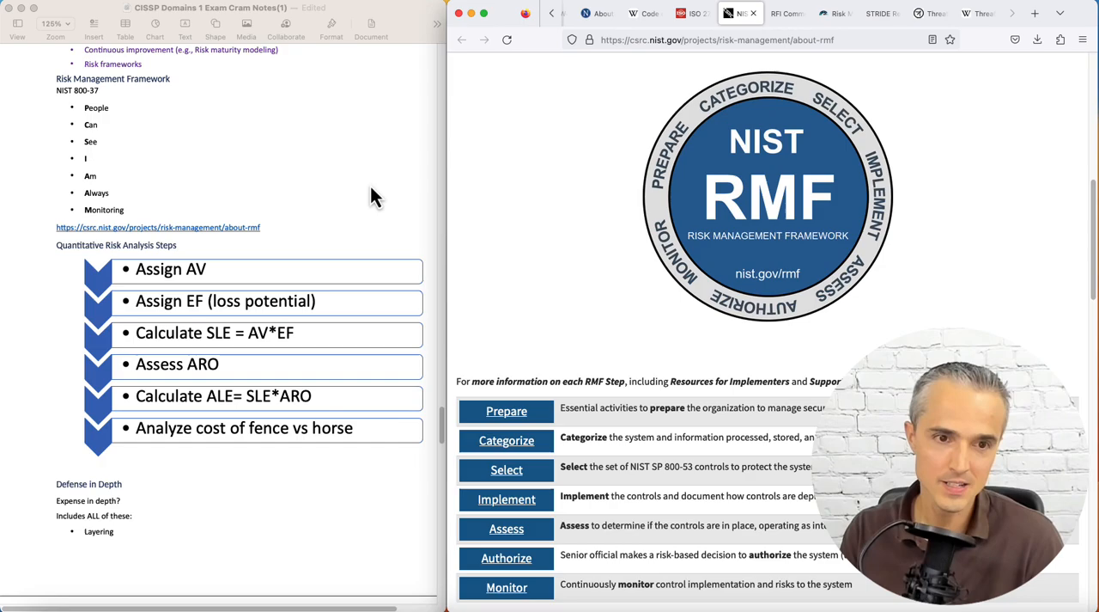
pyautogui.moveTo(319, 388)
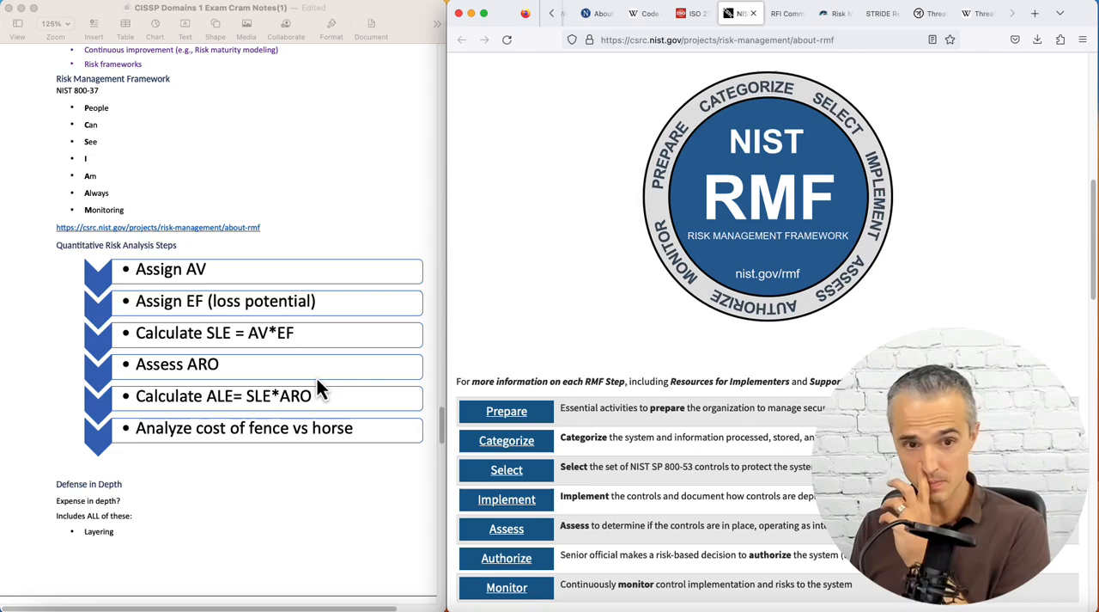
# Scroll the notes down to the Defense in Depth list and Risk Maturity Model entry
pyautogui.scroll(-3)
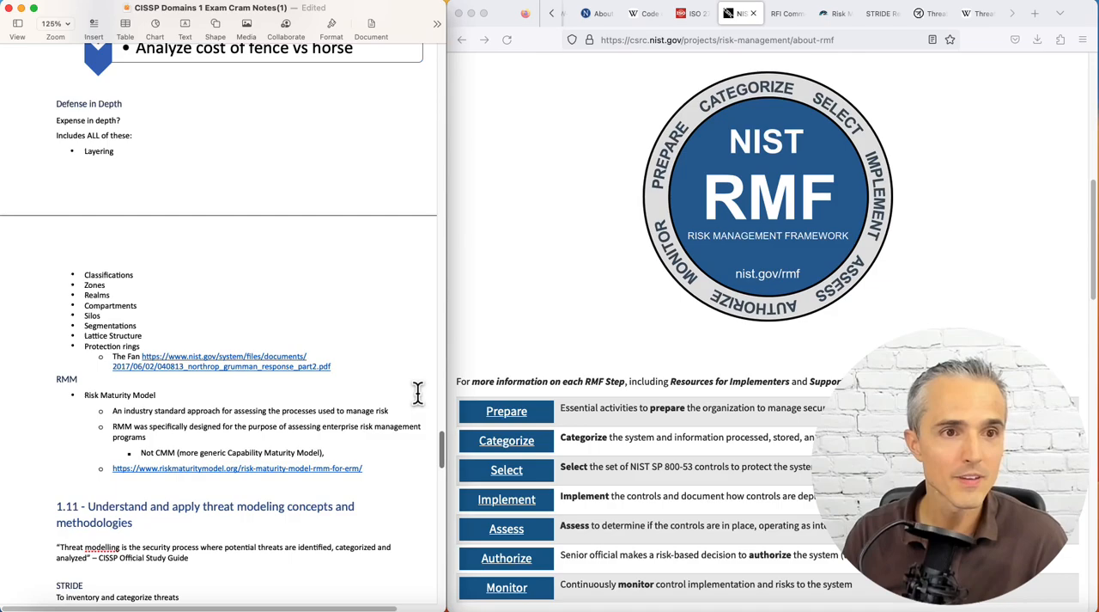
pyautogui.moveTo(391, 352)
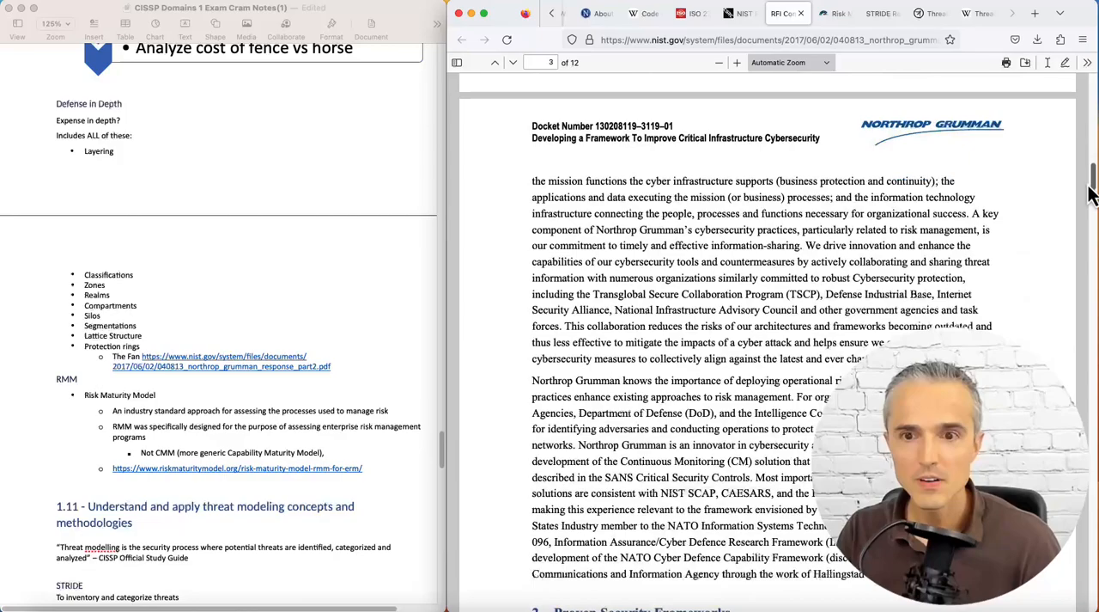
# Scroll the Northrop Grumman PDF to page 5's layered security Fan diagram
pyautogui.scroll(-3)
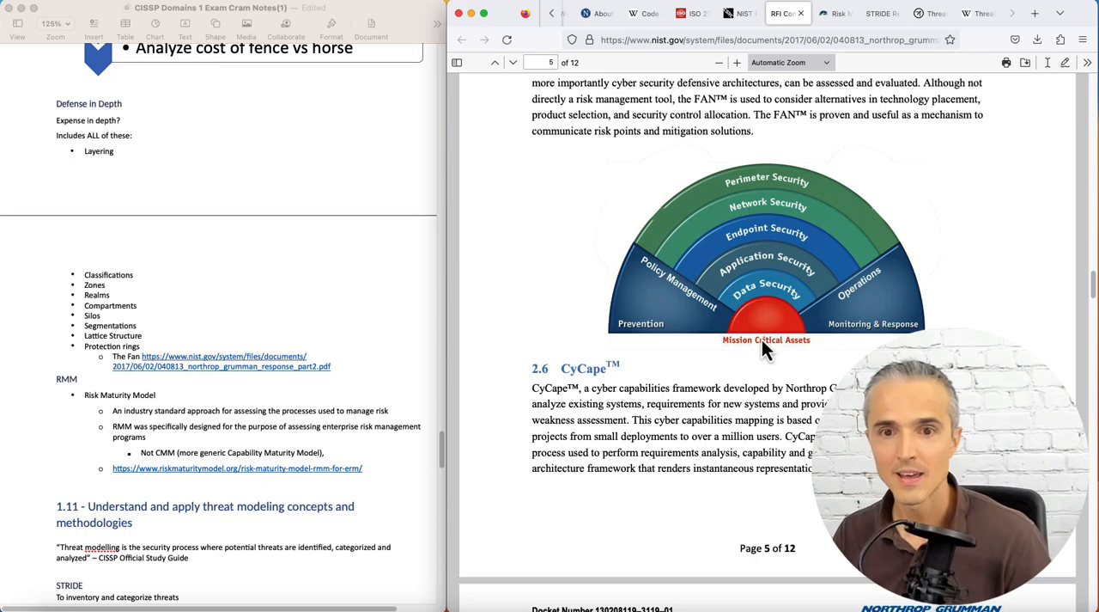
pyautogui.moveTo(669, 313)
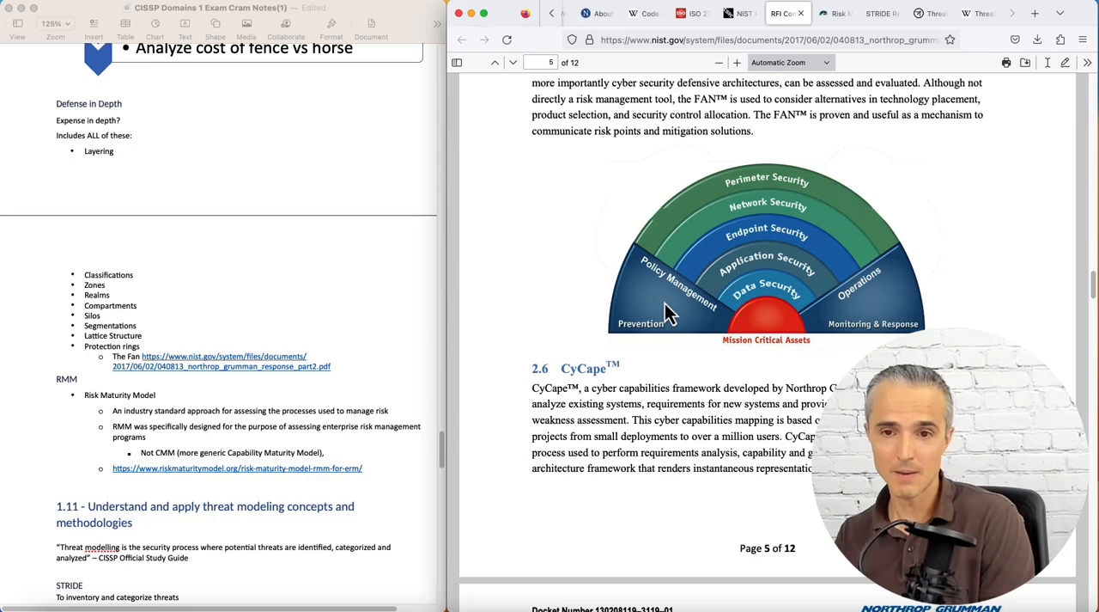
pyautogui.moveTo(889, 299)
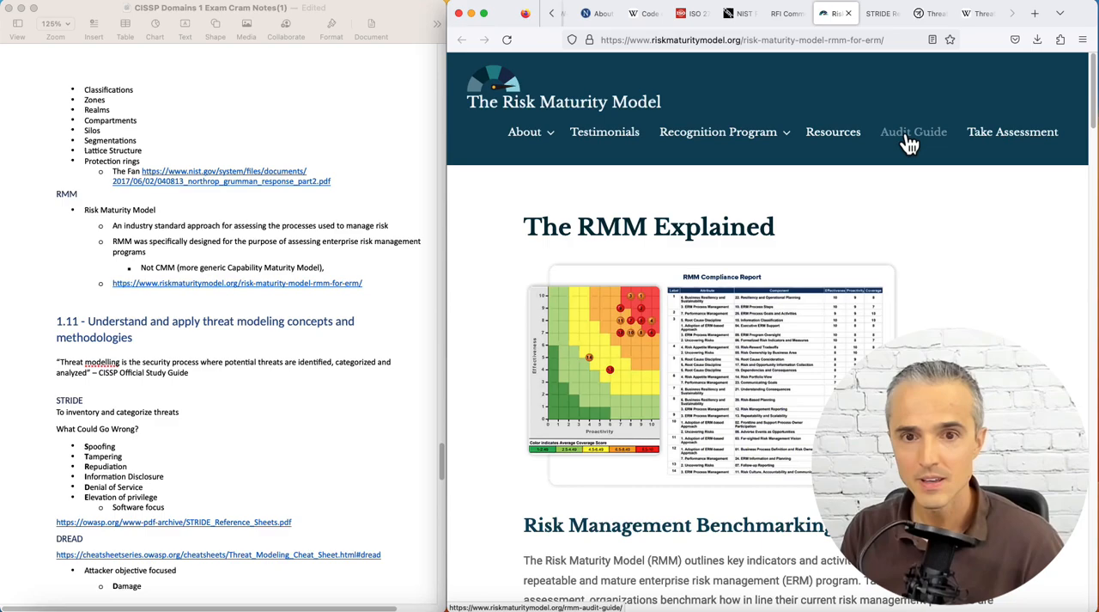
# Scroll riskmaturitymodel.org down to Risk Management Benchmarking and Progress
pyautogui.scroll(-3)
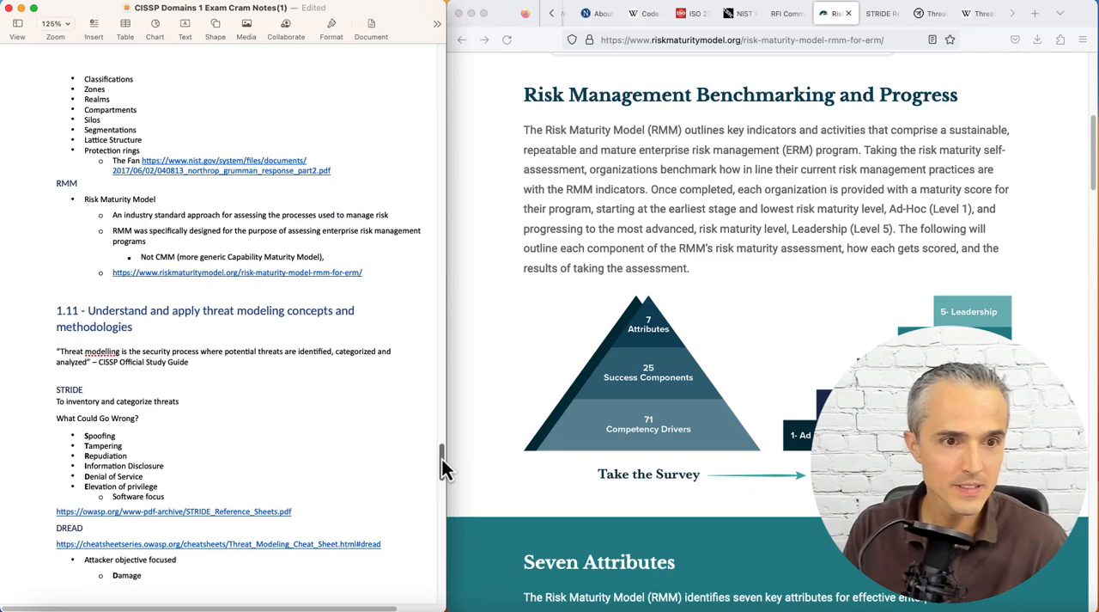
pyautogui.scroll(-3)
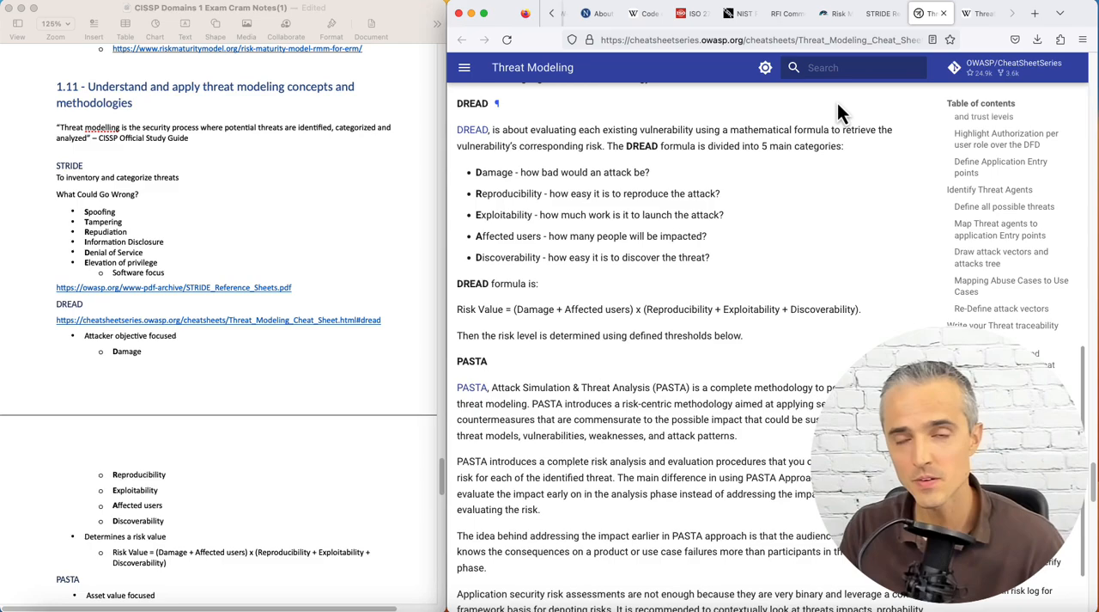
pyautogui.moveTo(536, 217)
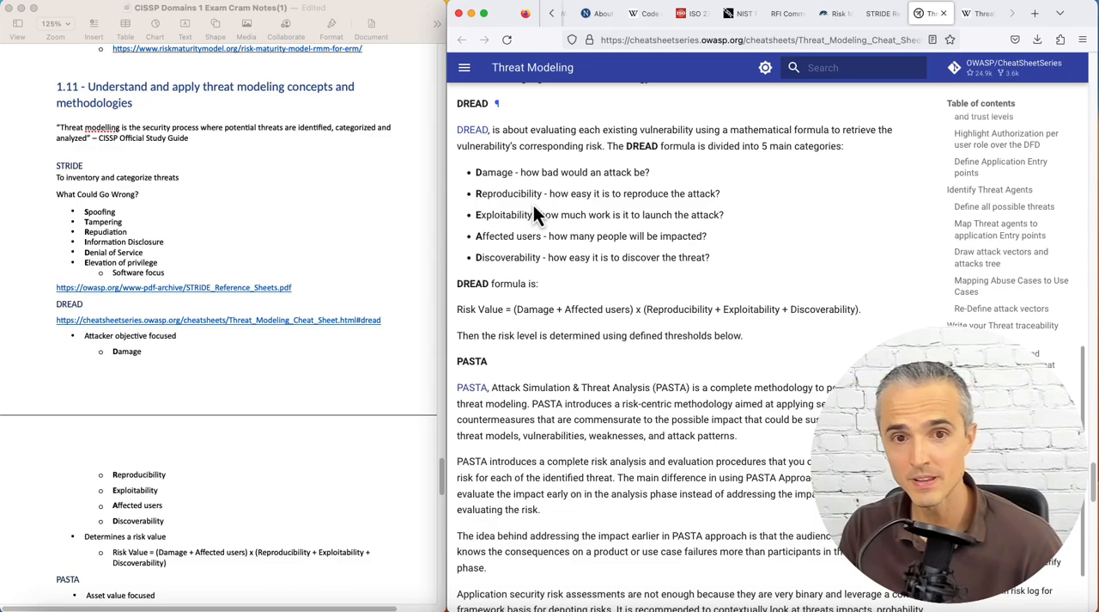
pyautogui.moveTo(537, 279)
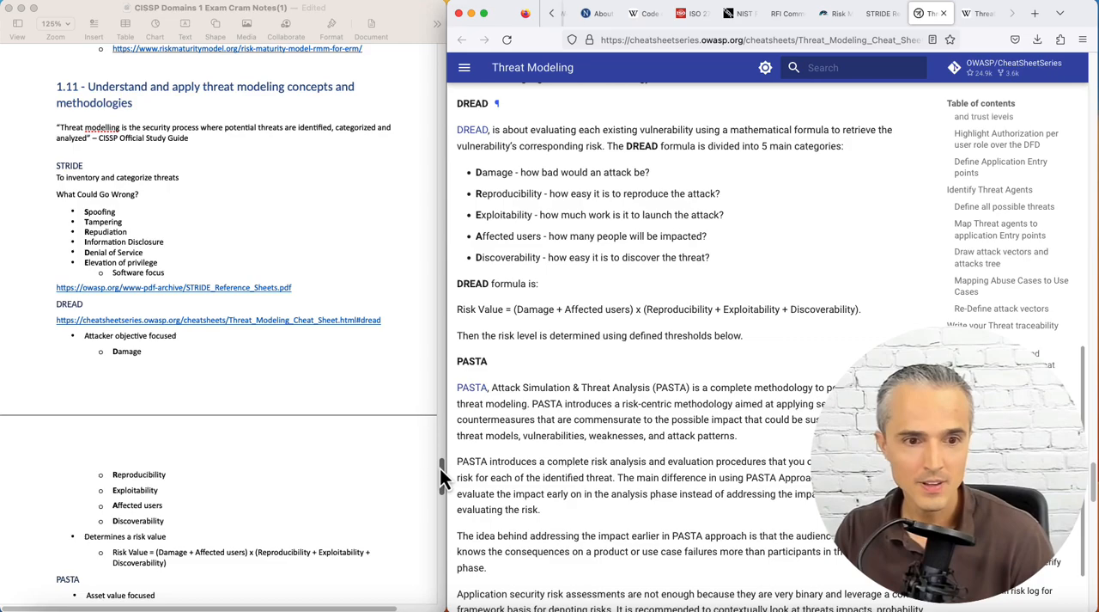
# Scroll through the OWASP cheat sheet's DREAD formula and PASTA sections alongside the notes
pyautogui.scroll(-3)
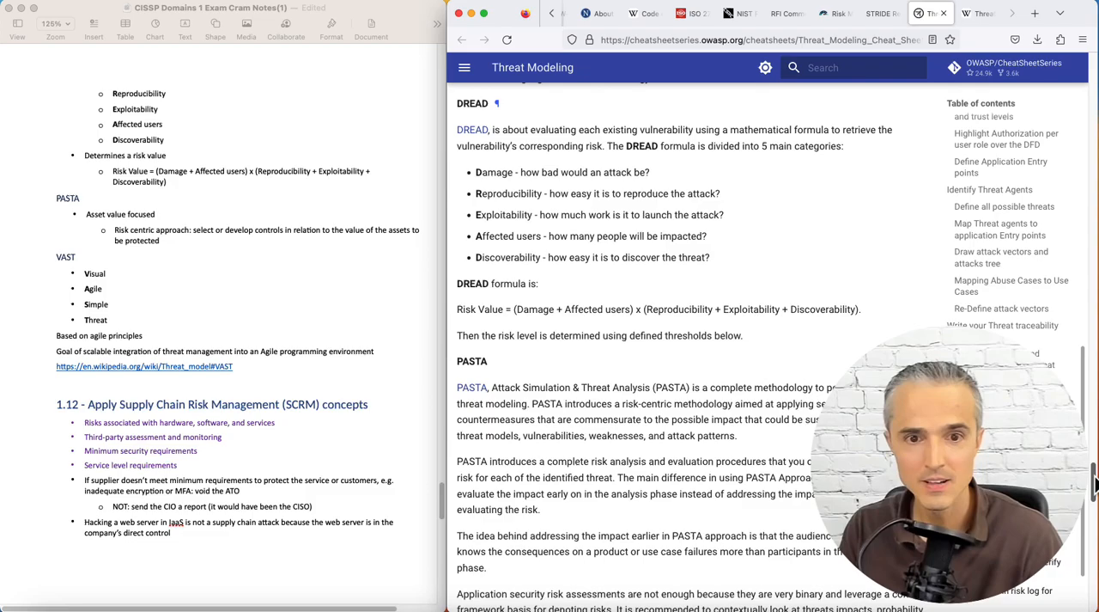
pyautogui.scroll(-3)
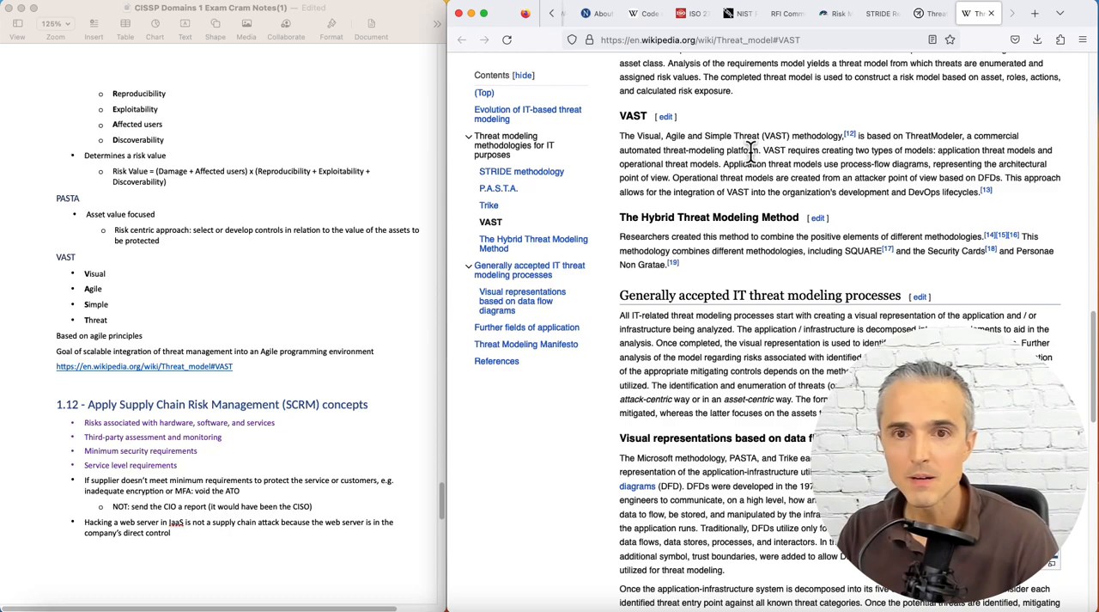
pyautogui.moveTo(717, 182)
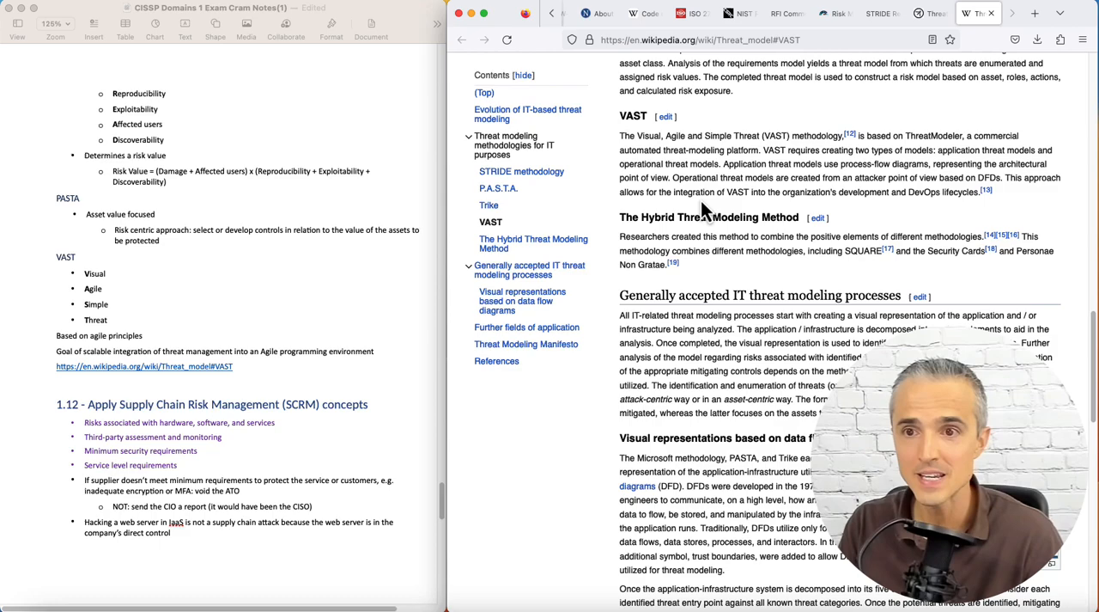
pyautogui.moveTo(462, 269)
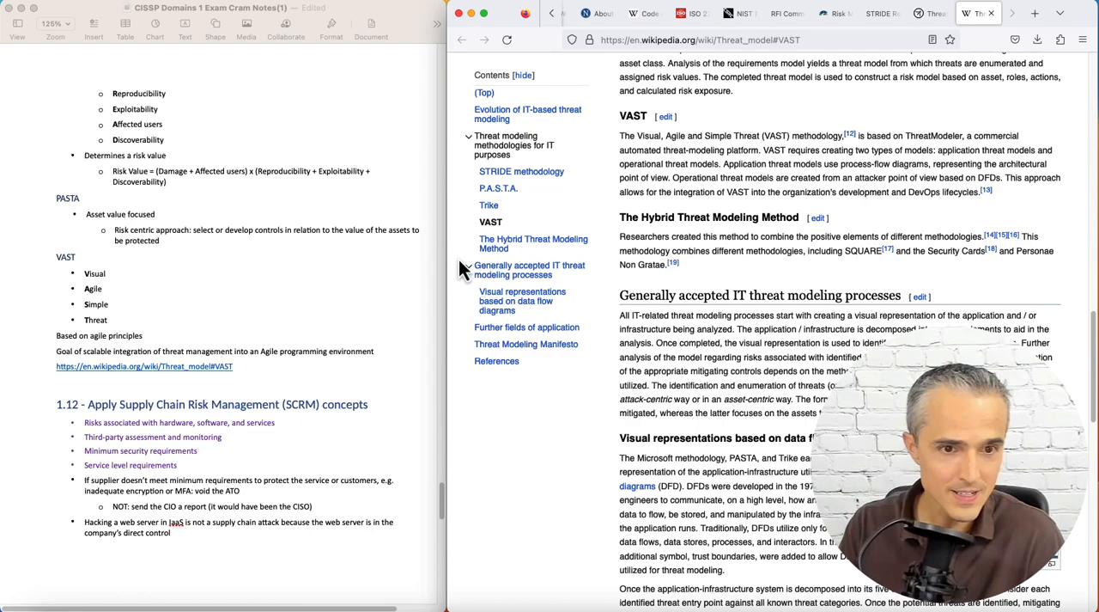
# Scroll the Pages notes down to section 1.13 on security awareness and training
pyautogui.scroll(-3)
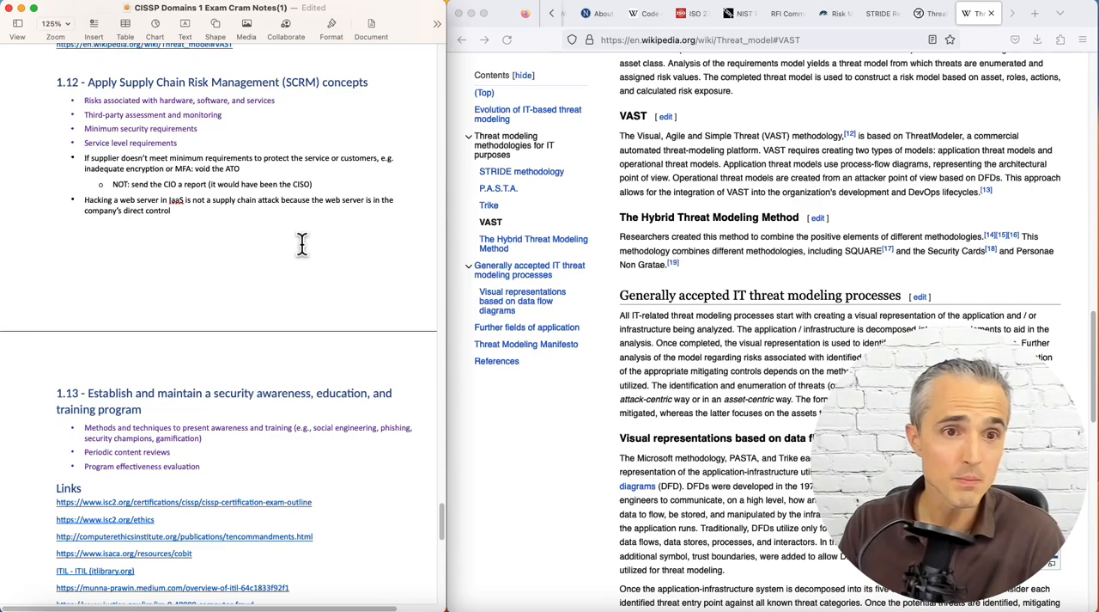